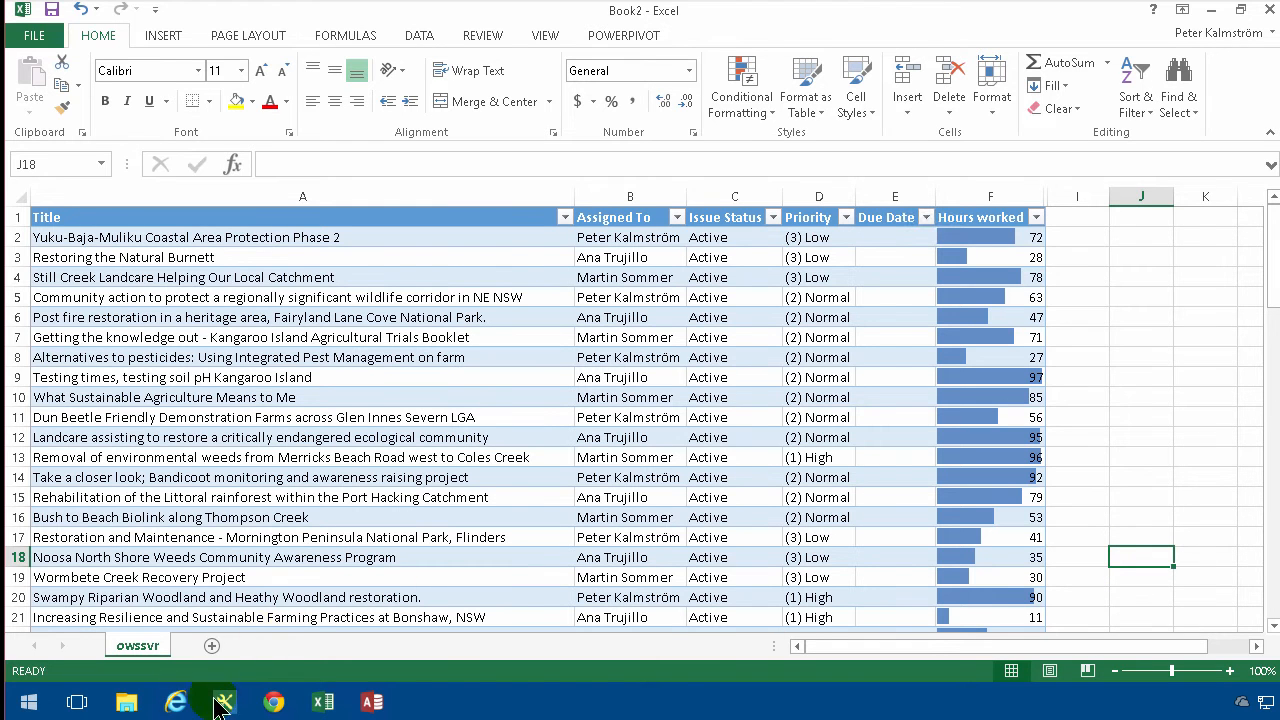
Check the IT Tickets list's export options in SharePoint and return to the exported table in Excel
{"action": "left_click", "coordinate": [176, 700]}
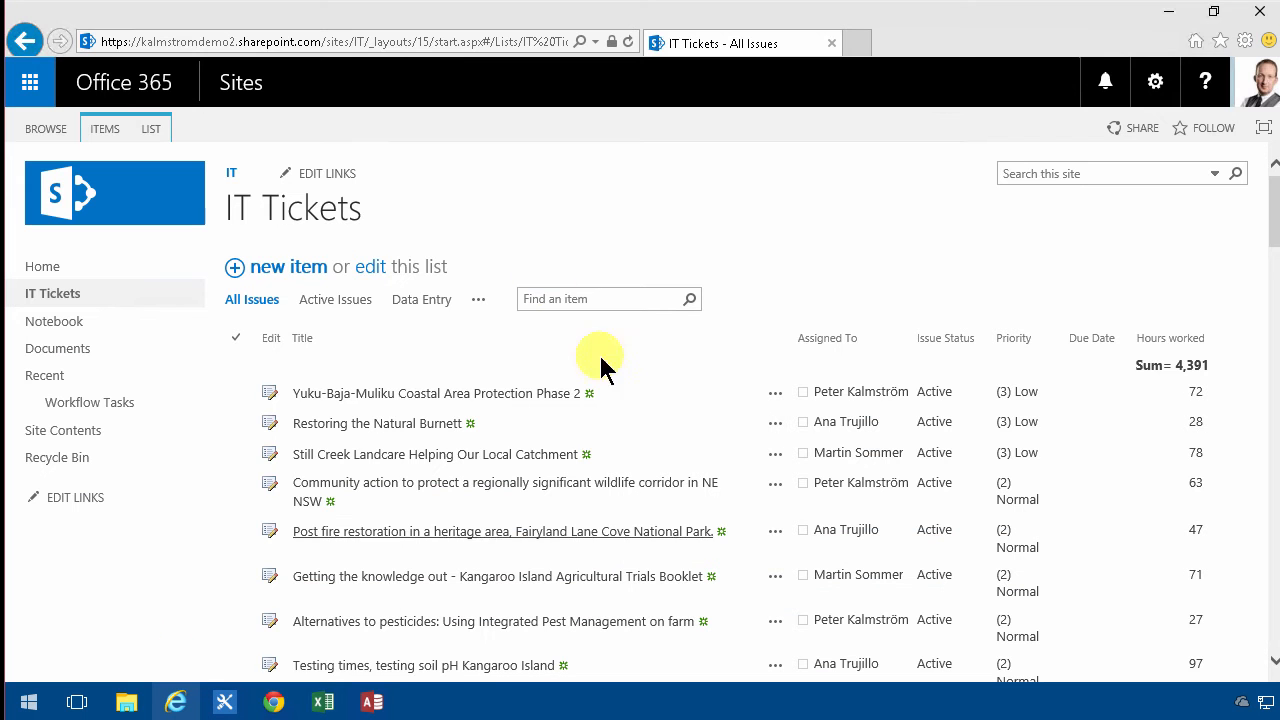
{"action": "left_click", "coordinate": [152, 128]}
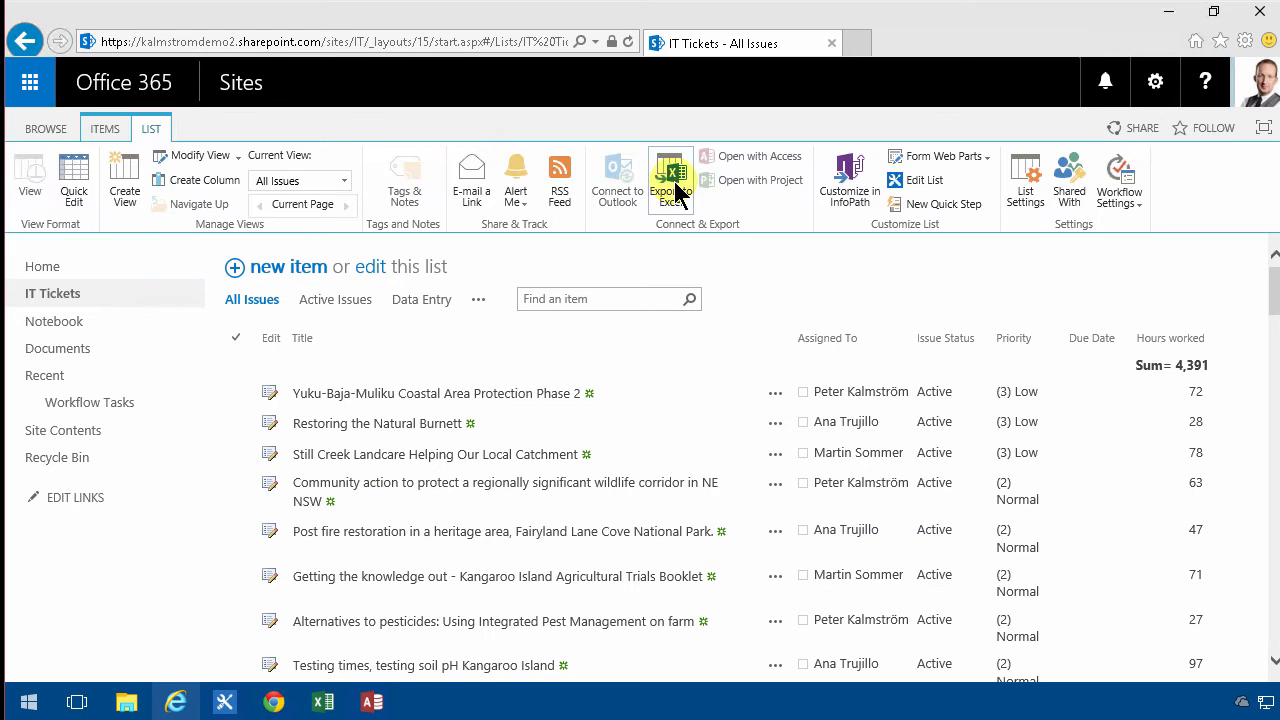
{"action": "left_click", "coordinate": [670, 180]}
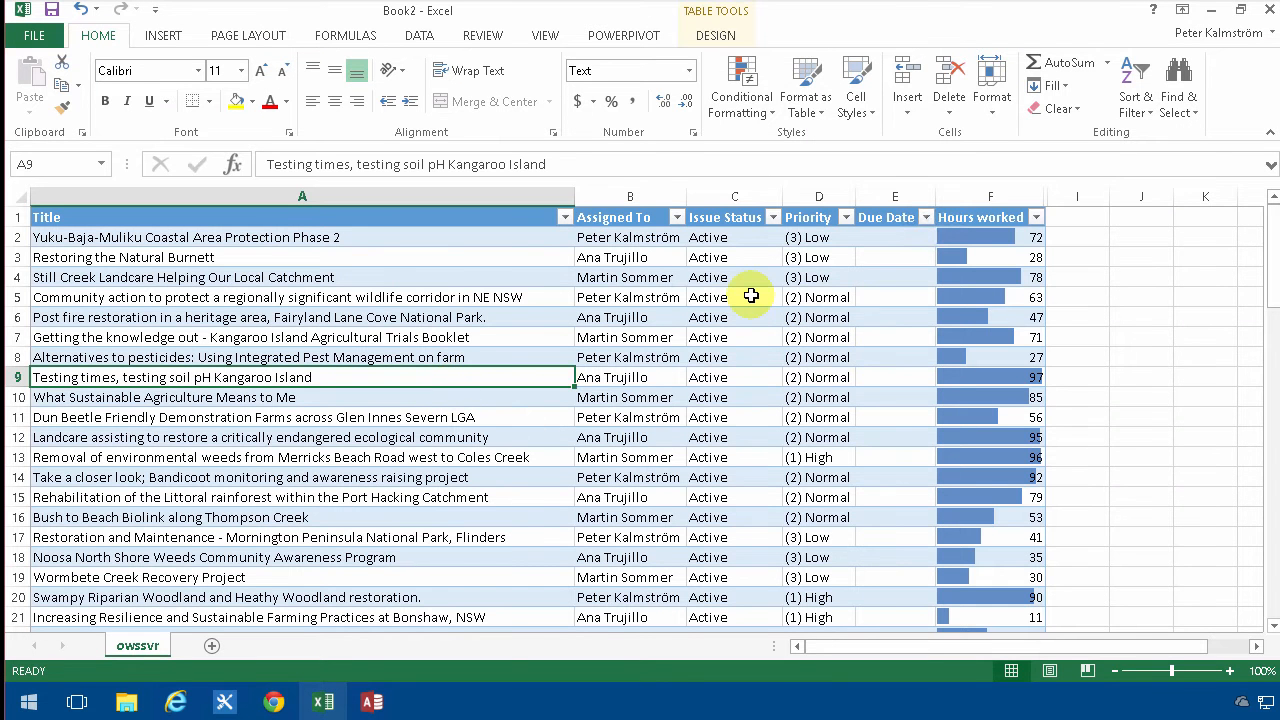
{"action": "mouse_move", "coordinate": [560, 306]}
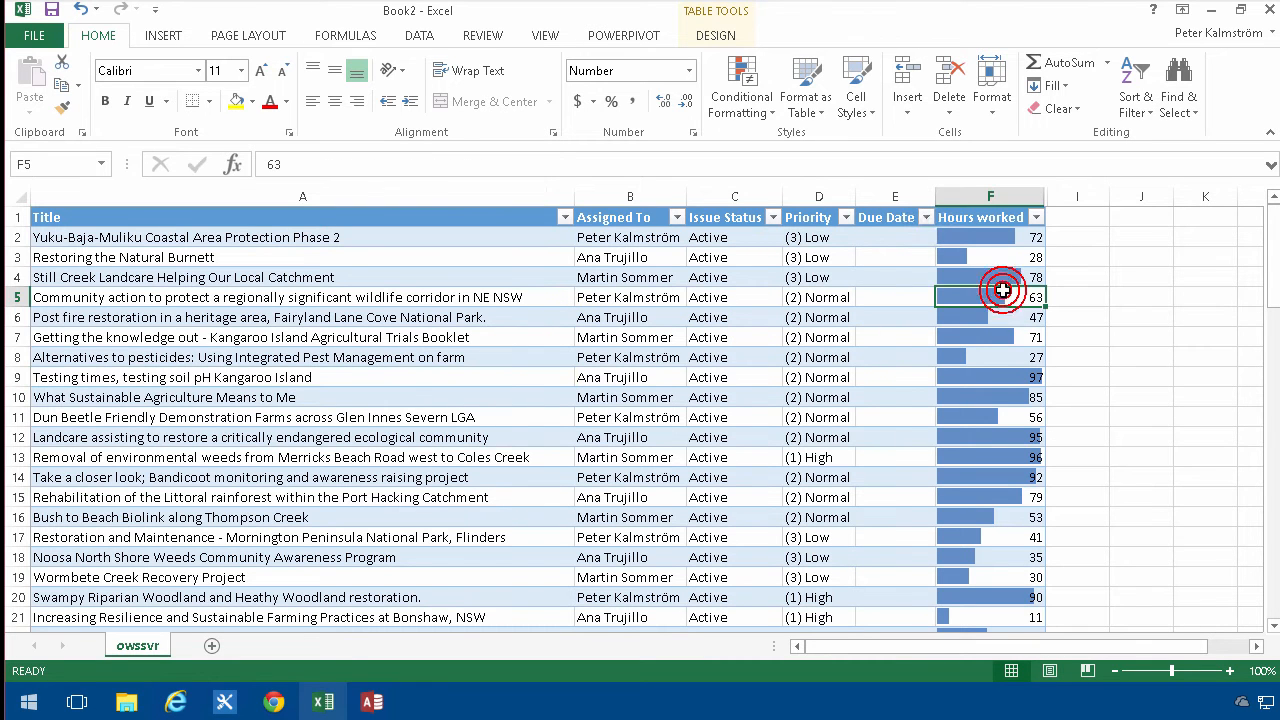
{"action": "mouse_move", "coordinate": [770, 140]}
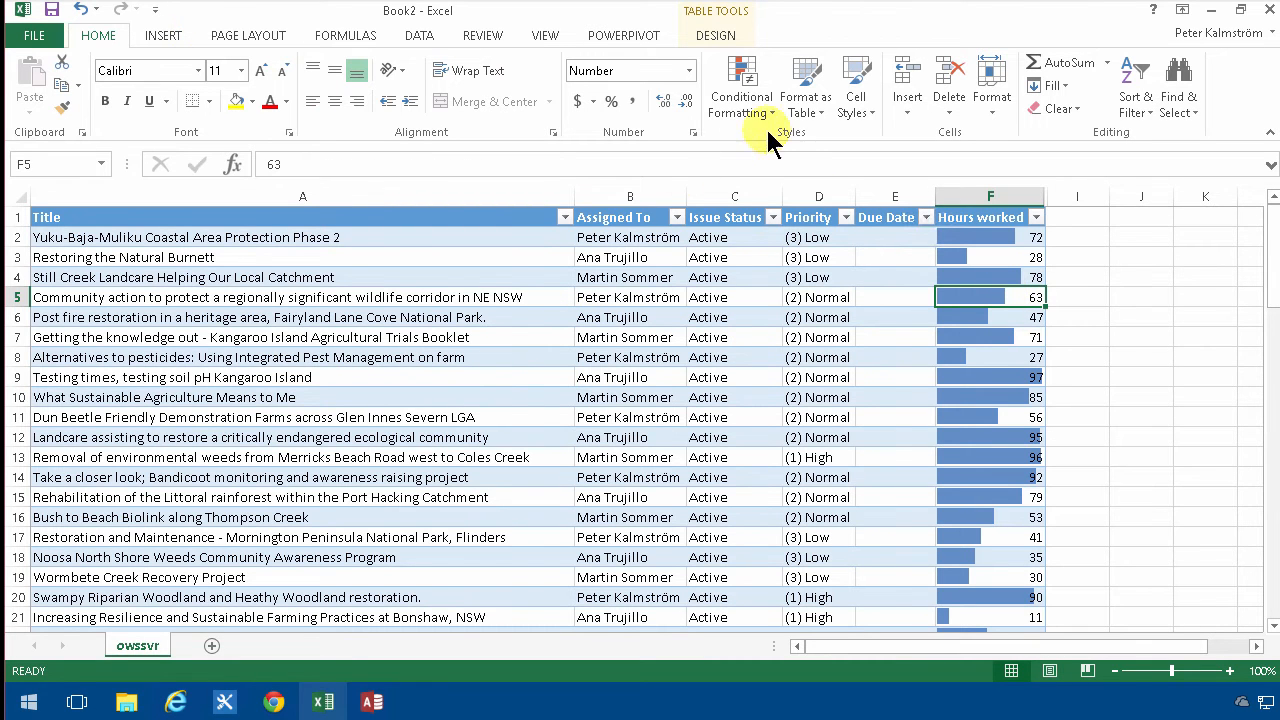
{"action": "mouse_move", "coordinate": [990, 238]}
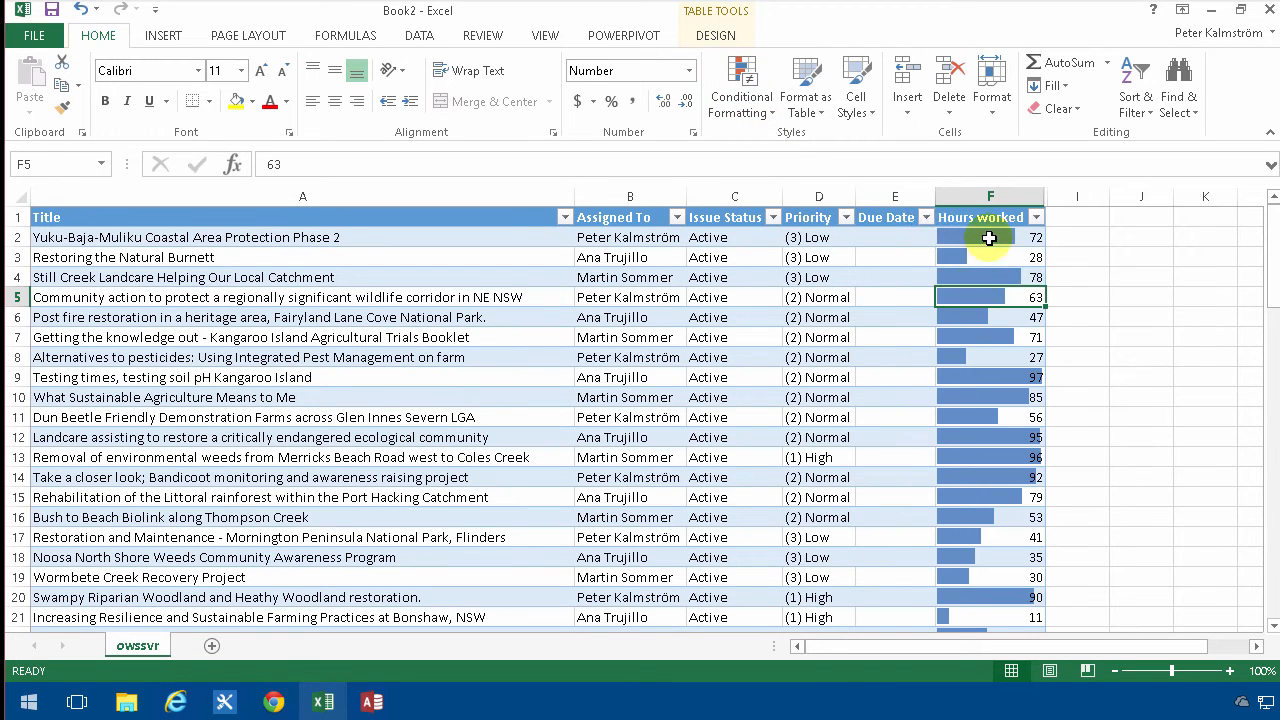
{"action": "left_click", "coordinate": [990, 476]}
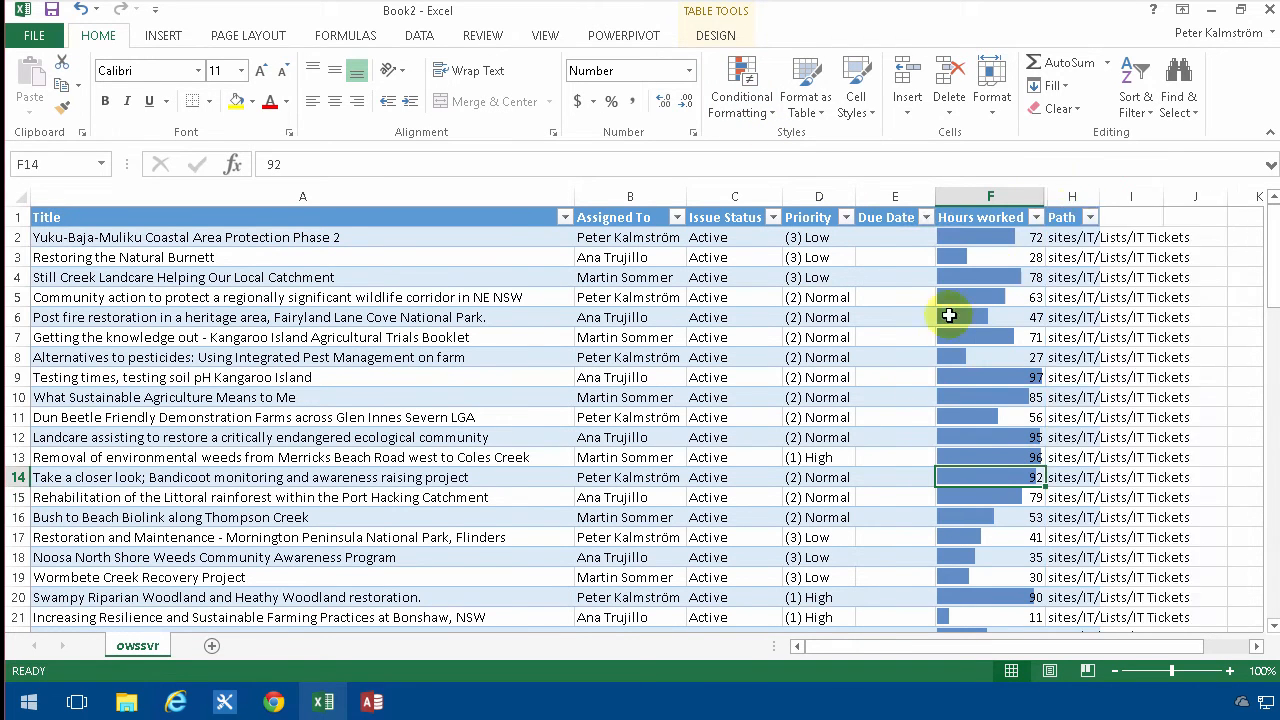
{"action": "mouse_move", "coordinate": [1024, 216]}
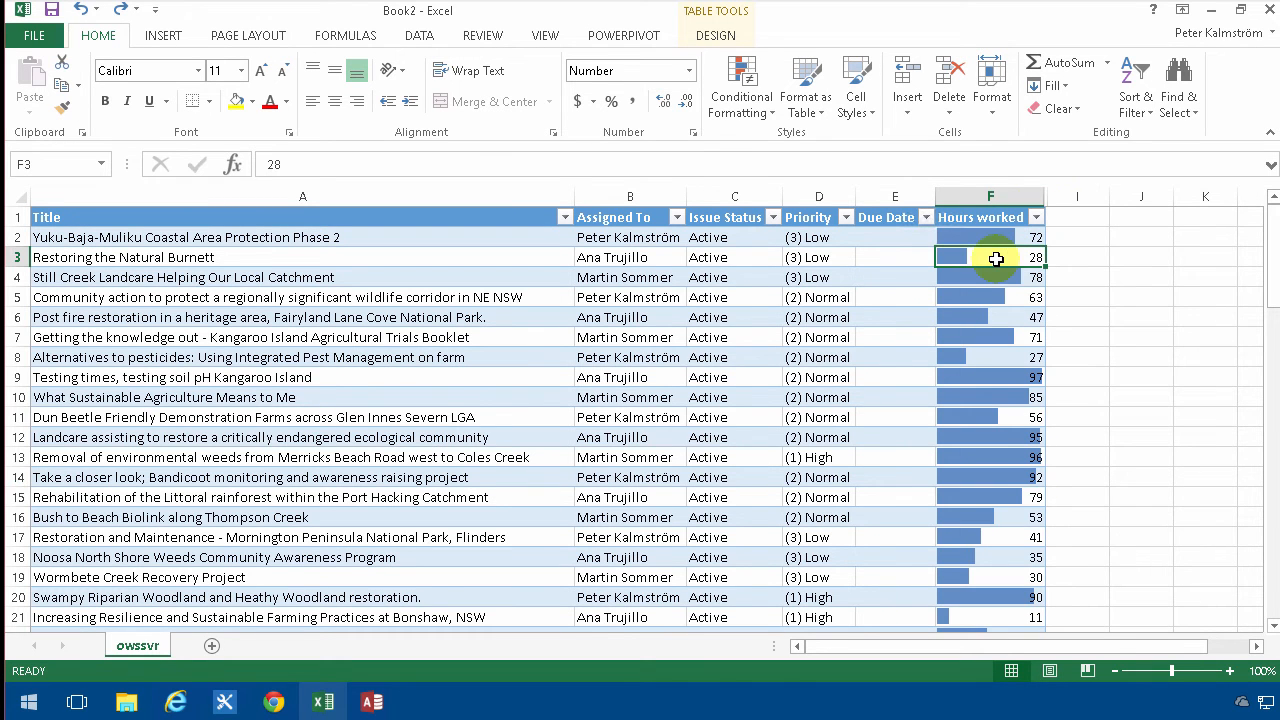
{"action": "mouse_move", "coordinate": [996, 256]}
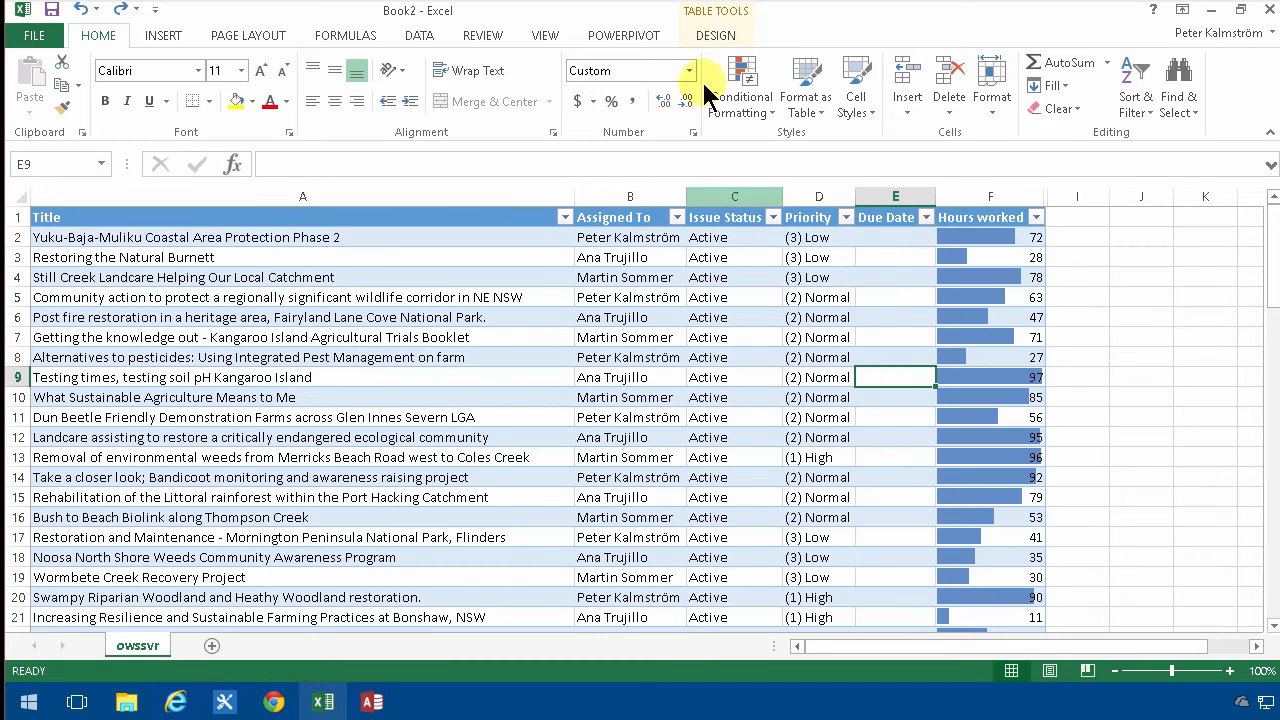
Summarize the IT Tickets table in an empty PivotTable on a new worksheet
{"action": "left_click", "coordinate": [716, 36]}
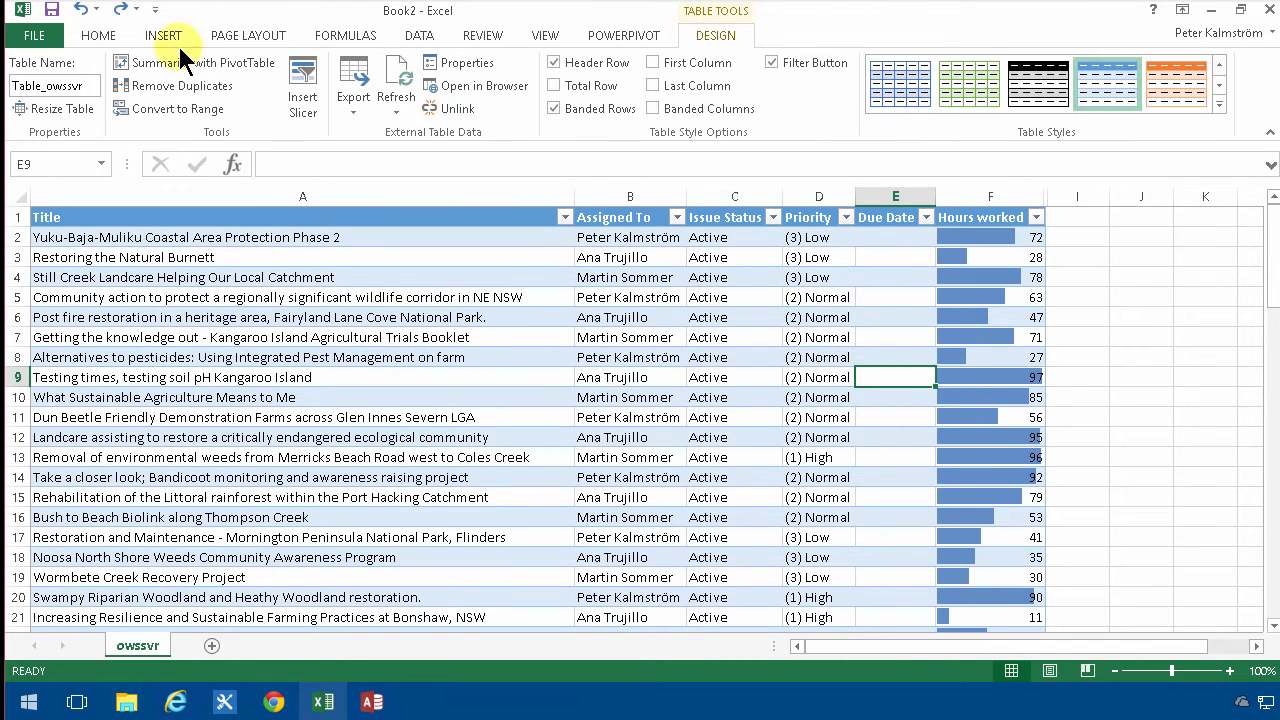
{"action": "left_click", "coordinate": [178, 62]}
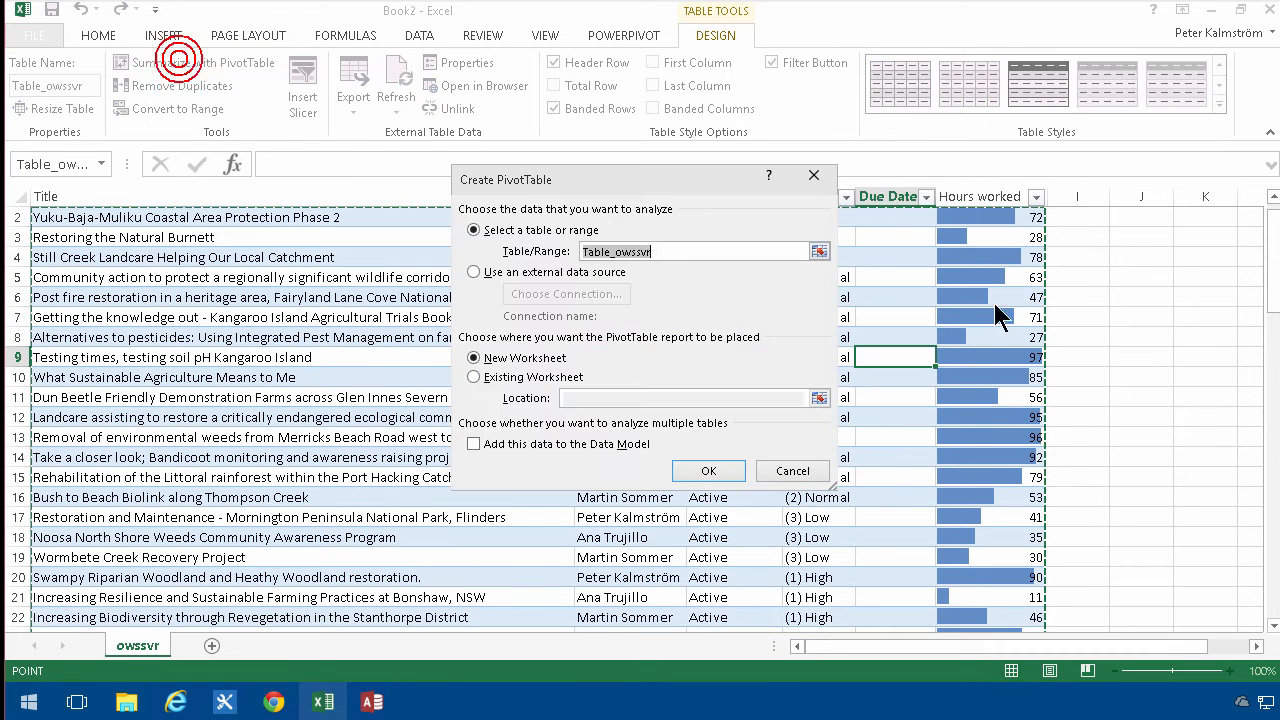
{"action": "mouse_move", "coordinate": [596, 324]}
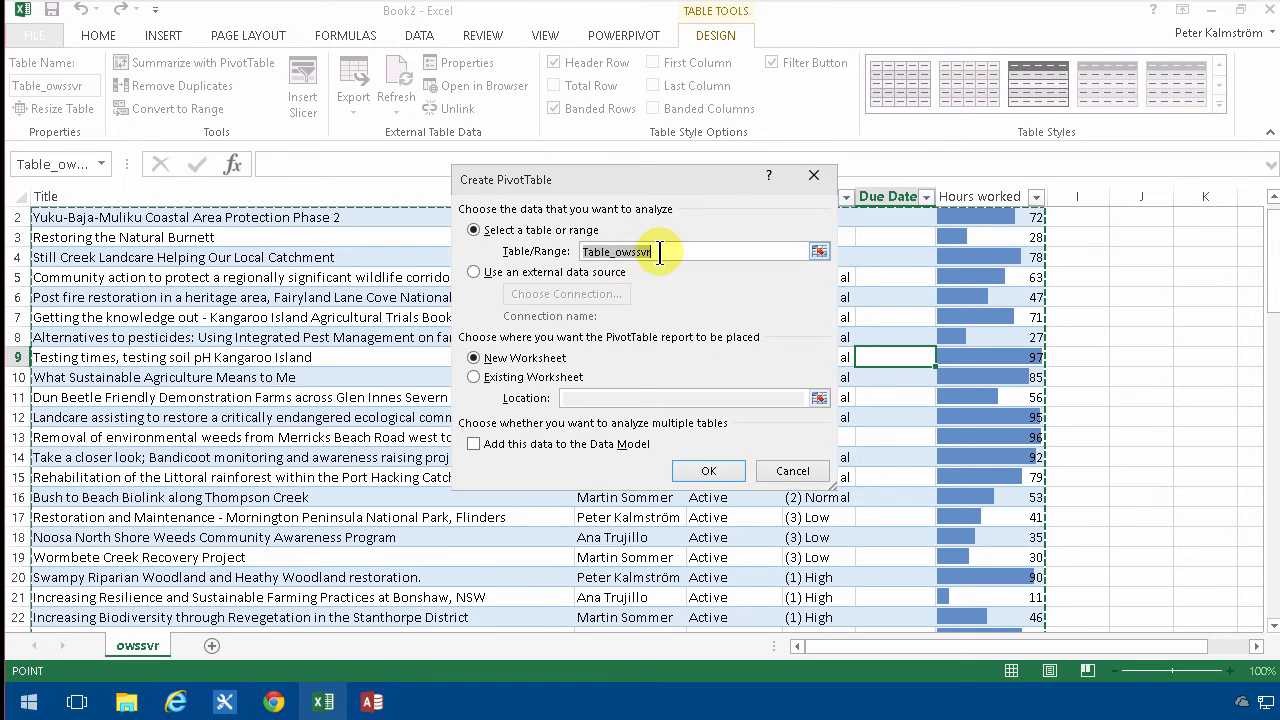
{"action": "left_click", "coordinate": [708, 470]}
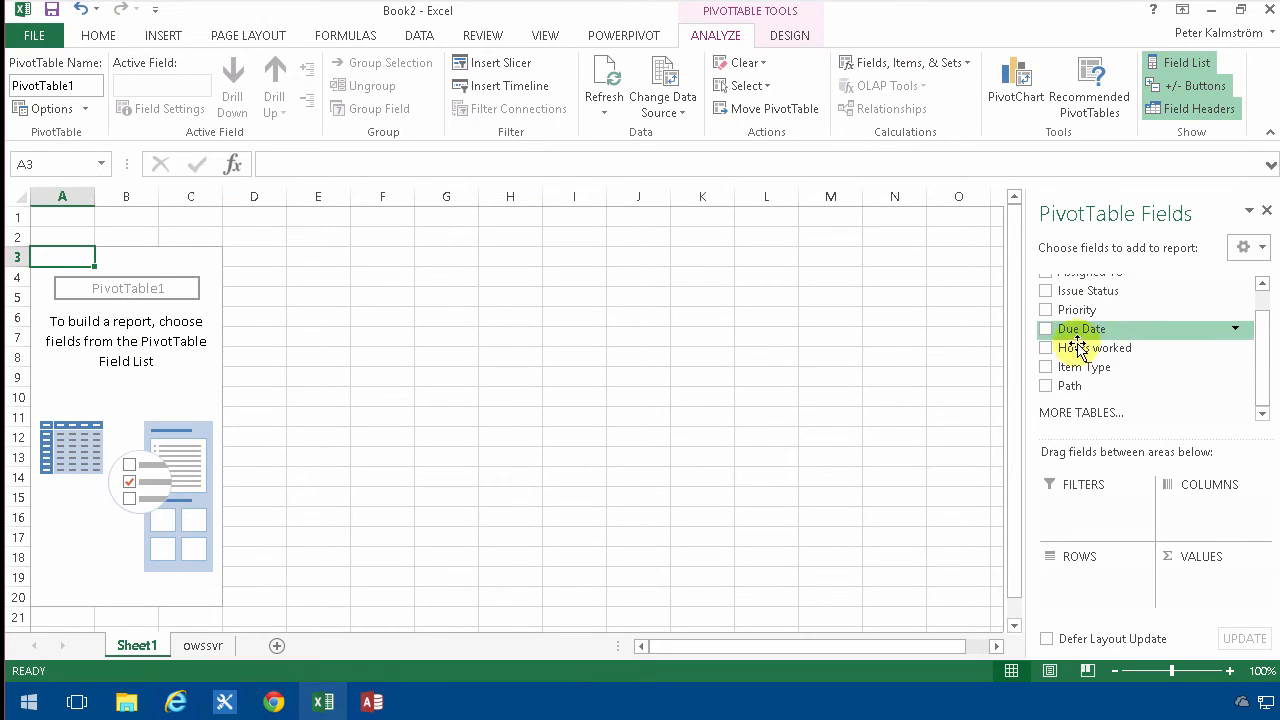
{"action": "mouse_move", "coordinate": [1096, 348]}
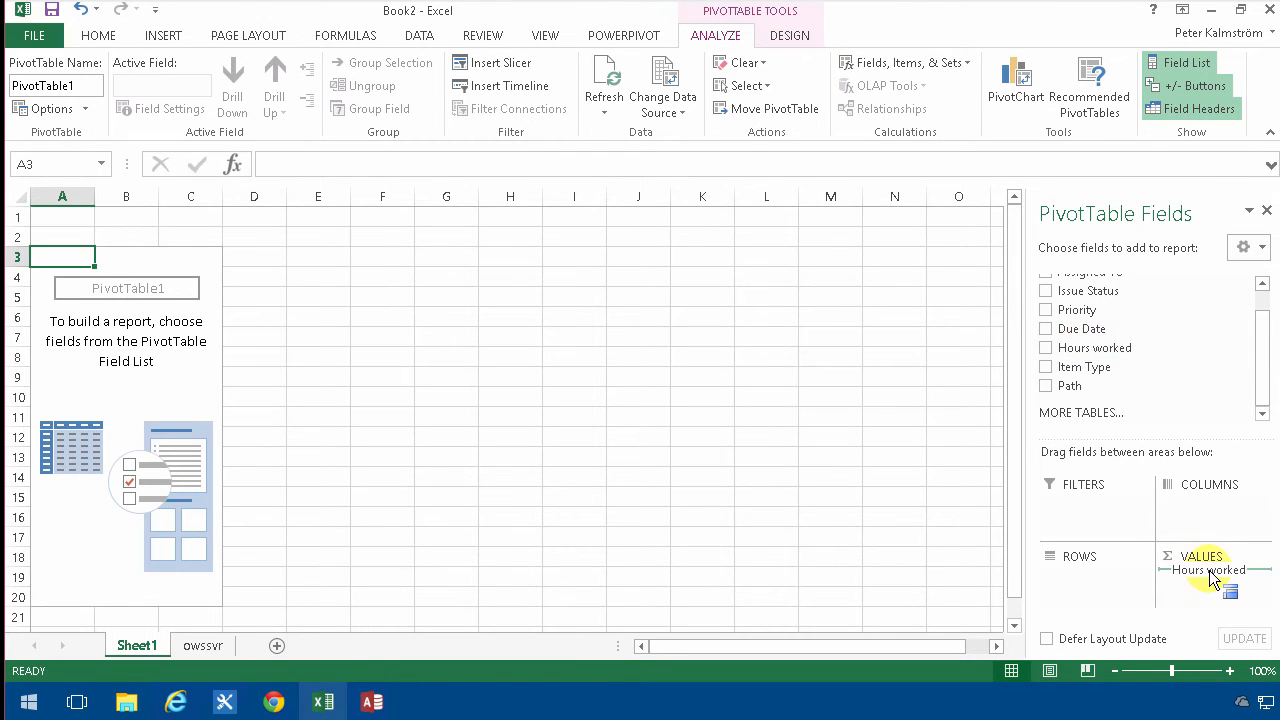
Sum Hours worked (4,391) and format the total as Accounting with no decimals
{"action": "left_click", "coordinate": [1046, 348]}
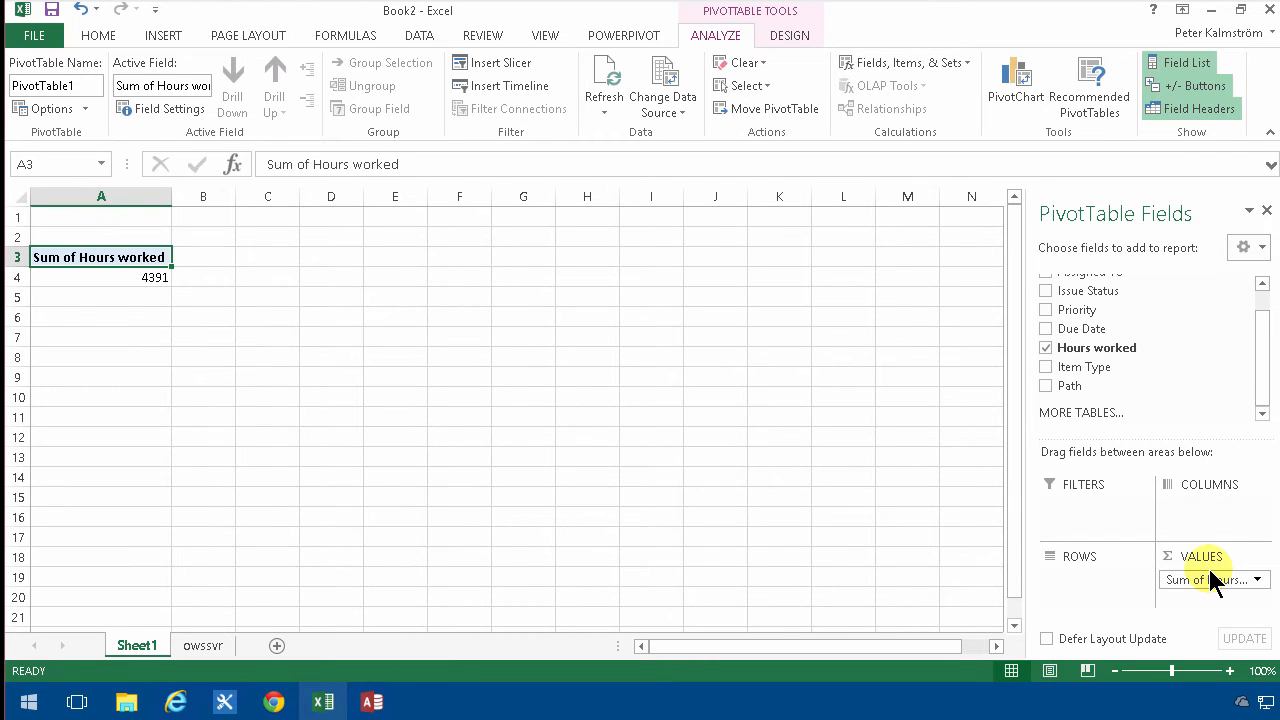
{"action": "left_click", "coordinate": [100, 276]}
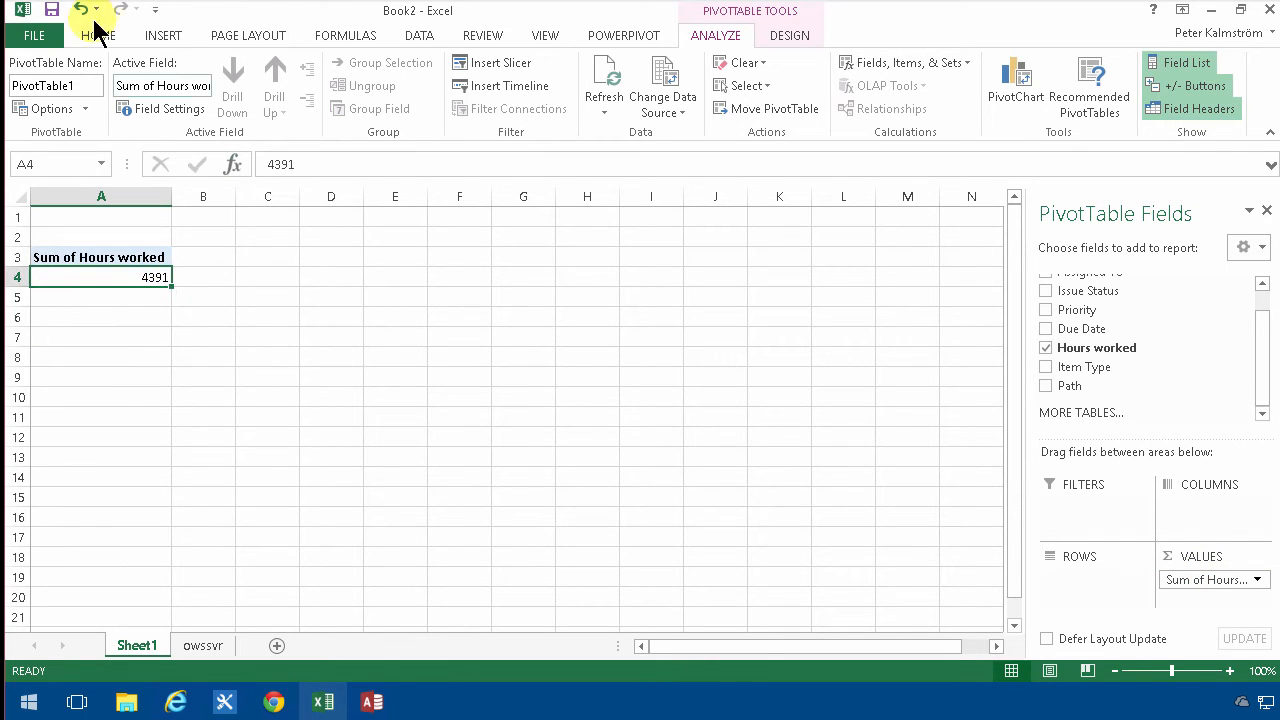
{"action": "left_click", "coordinate": [98, 36]}
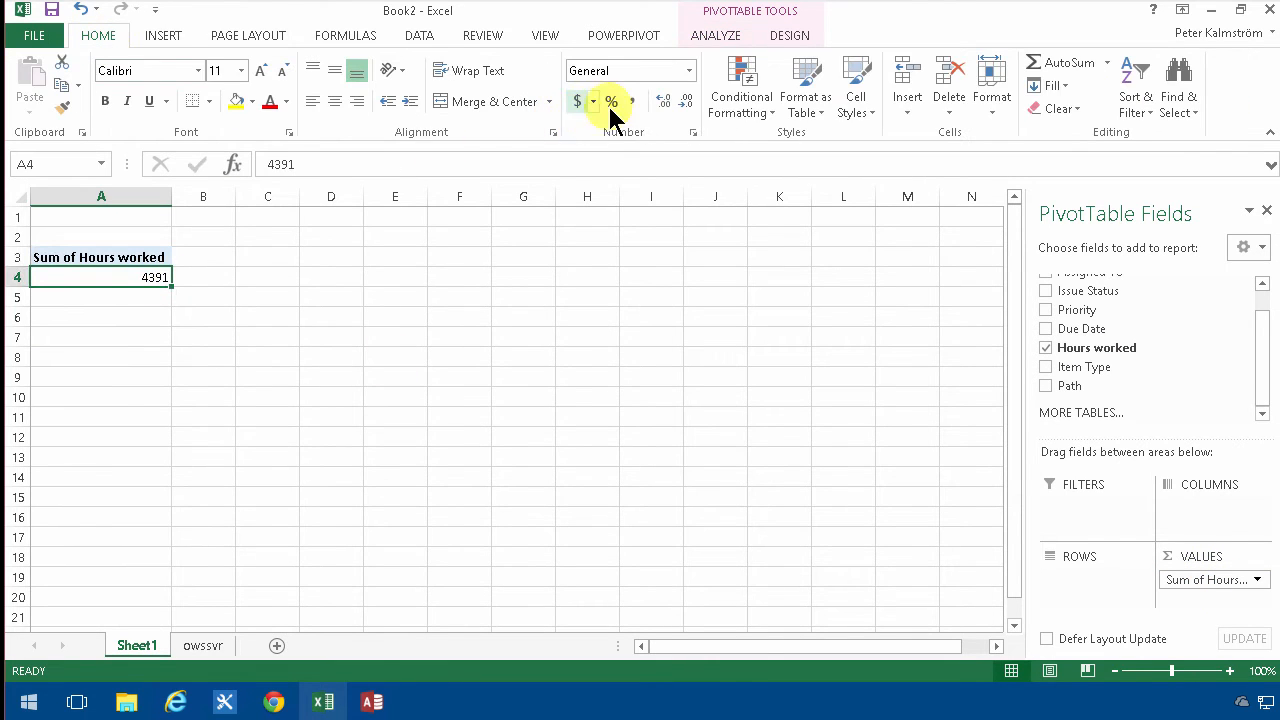
{"action": "left_click", "coordinate": [578, 100]}
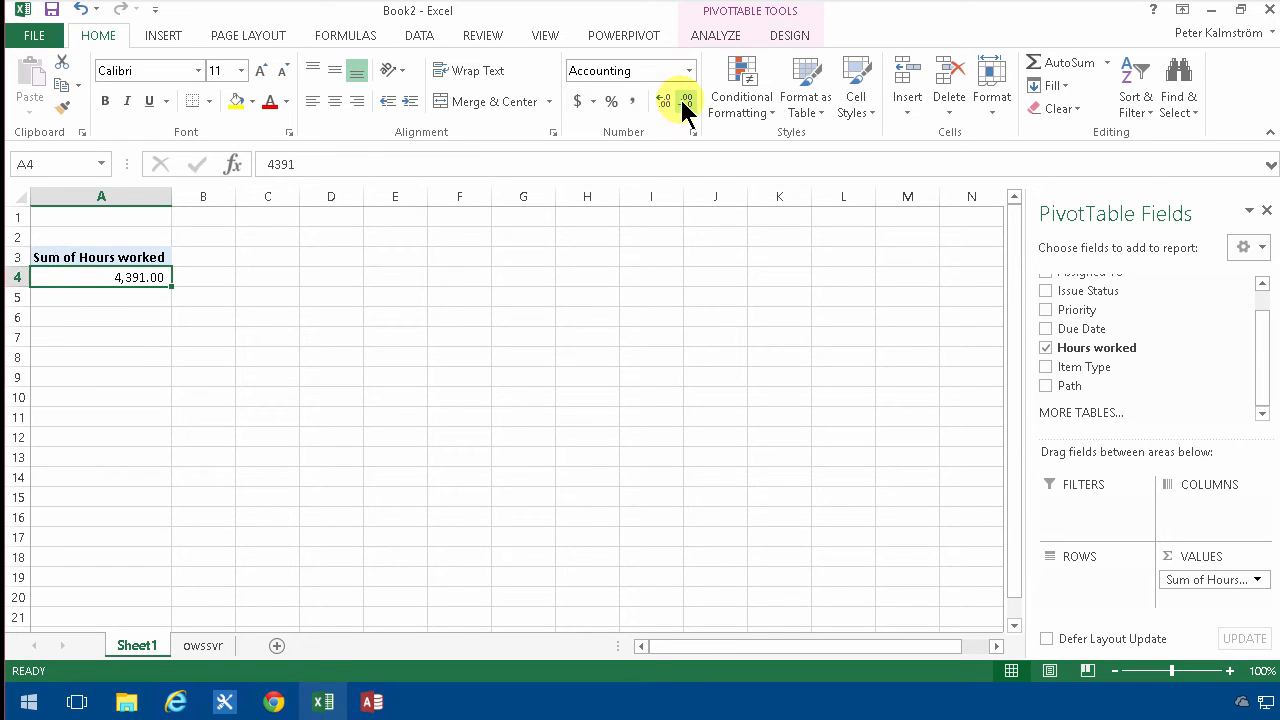
{"action": "left_click", "coordinate": [686, 100]}
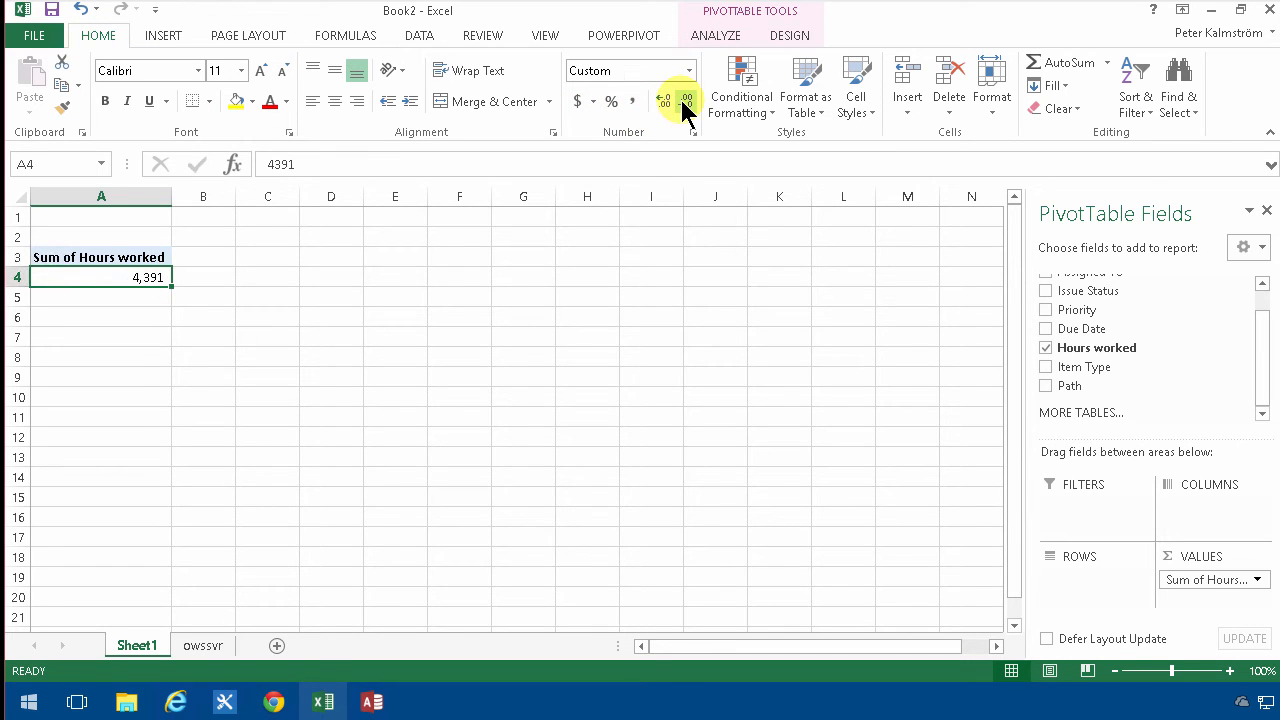
{"action": "mouse_move", "coordinate": [1200, 360]}
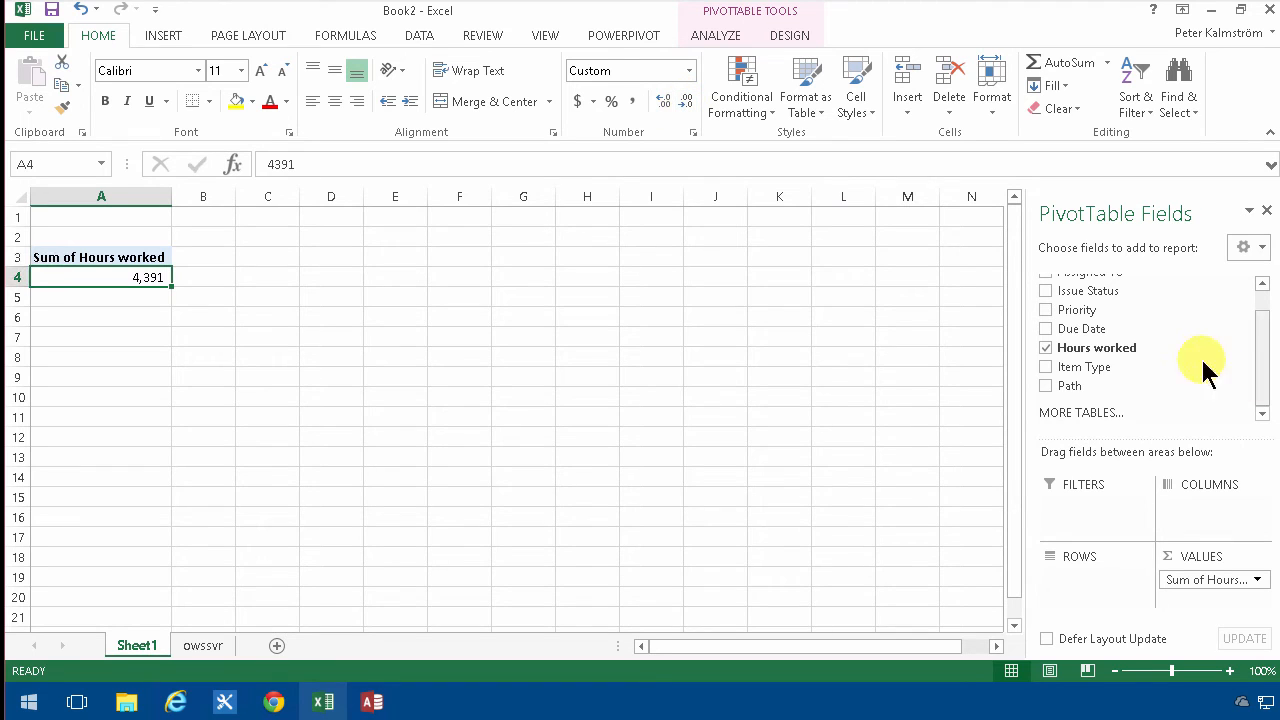
{"action": "mouse_move", "coordinate": [1260, 324]}
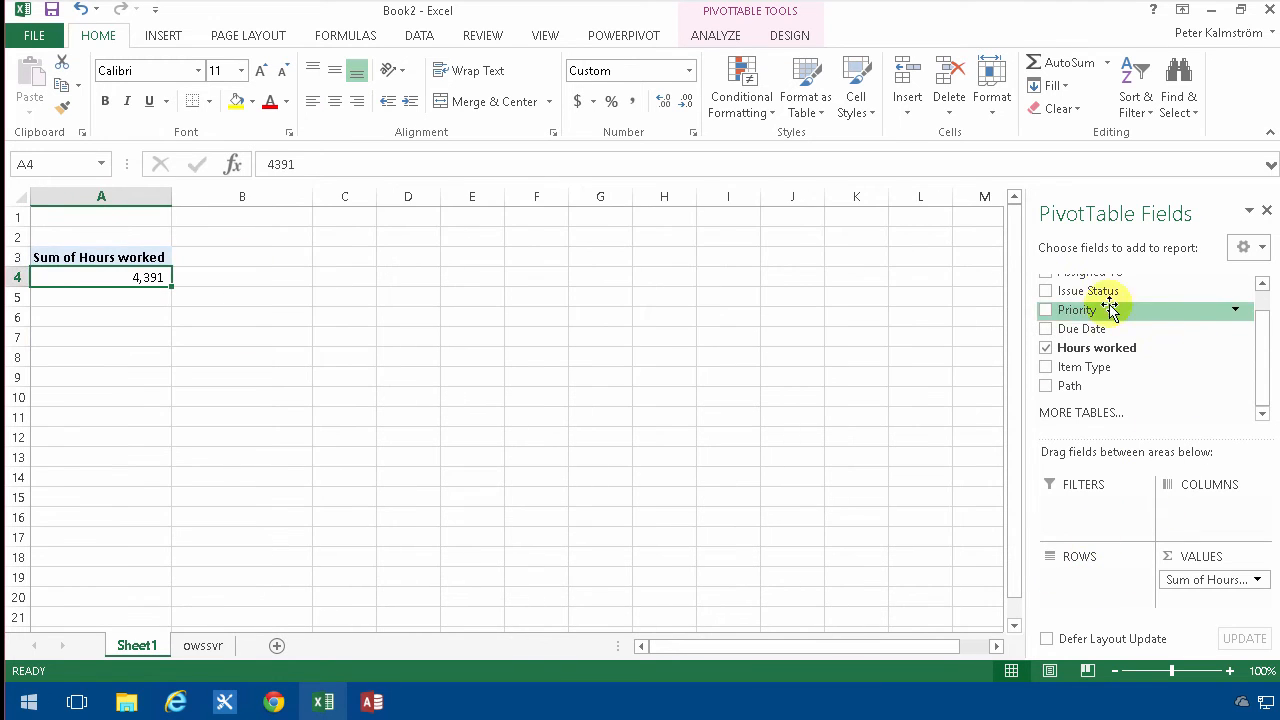
Break the hours down by assignee instead of Issue Status in the row labels
{"action": "left_click", "coordinate": [1046, 290]}
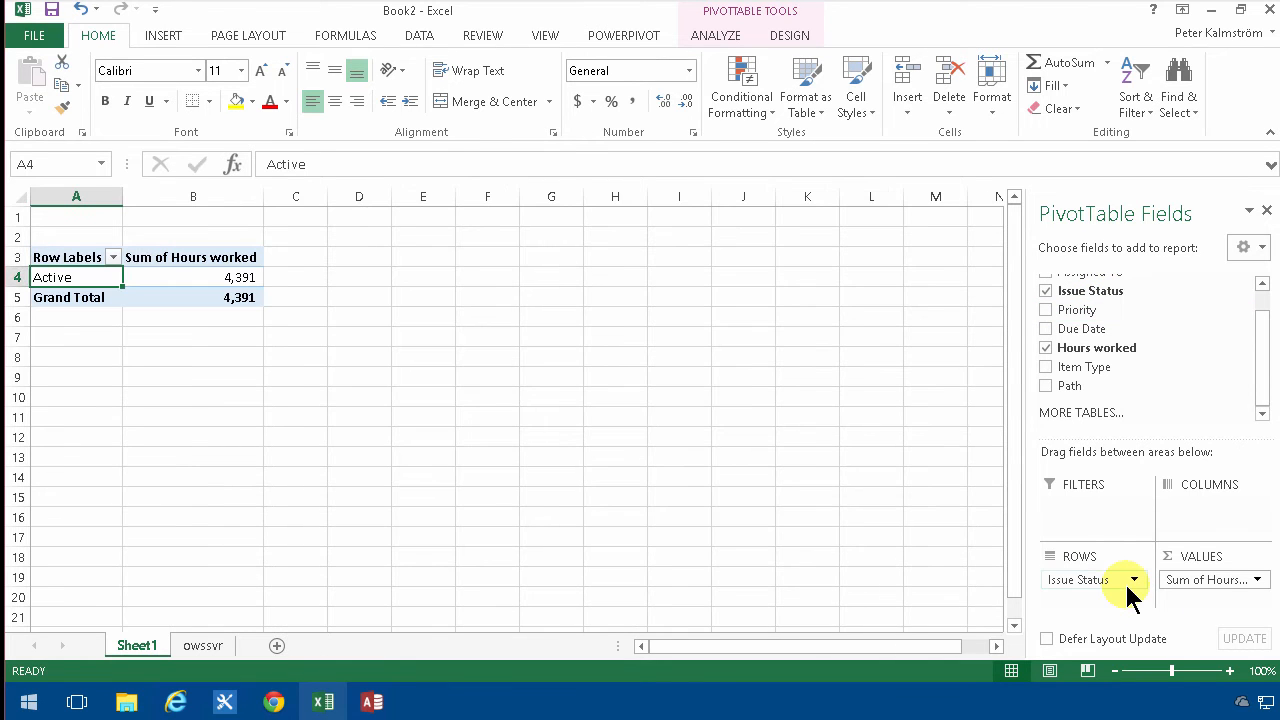
{"action": "left_click", "coordinate": [1046, 290]}
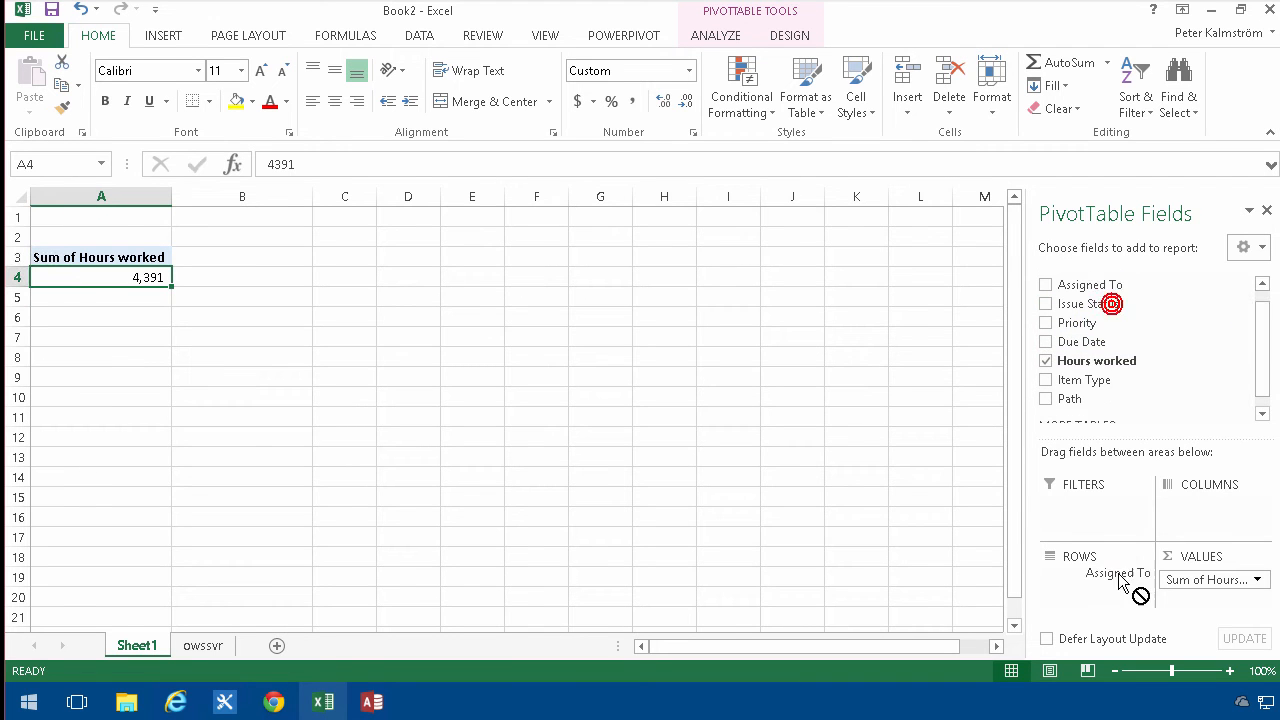
{"action": "left_click", "coordinate": [1046, 284]}
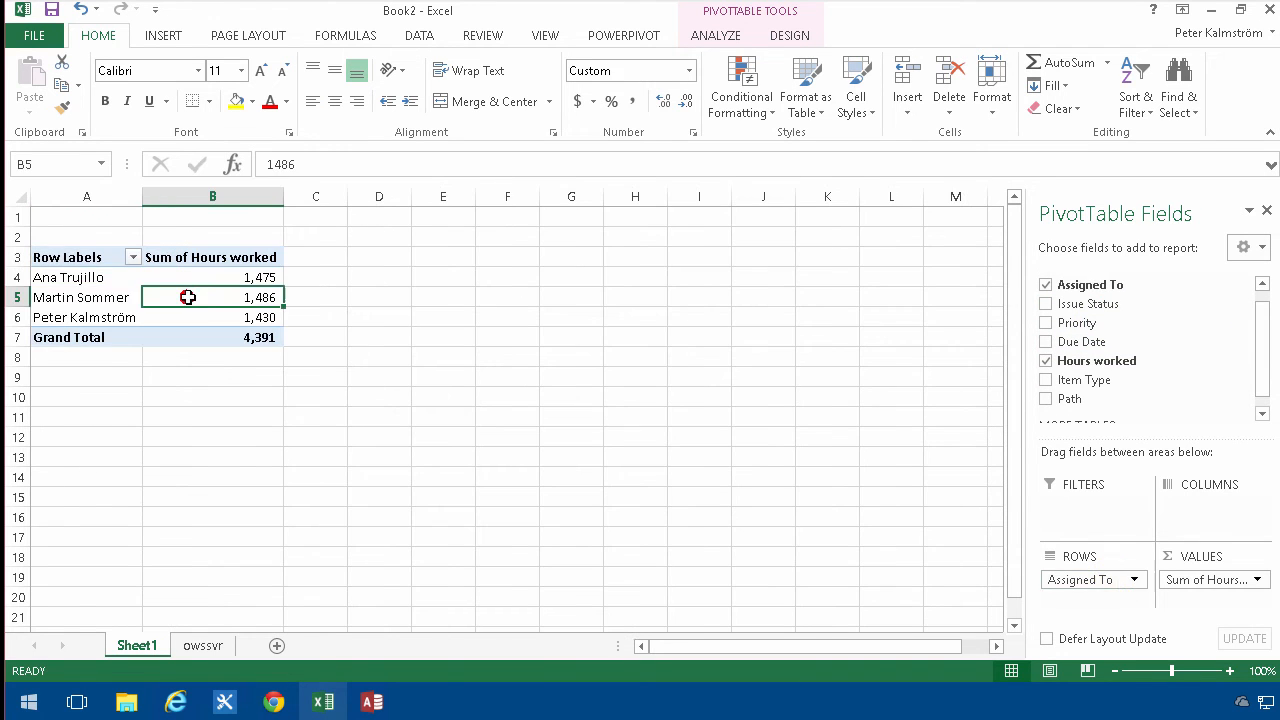
Insert a pie PivotChart of hours worked per assignee from the pivot table
{"action": "left_click", "coordinate": [716, 36]}
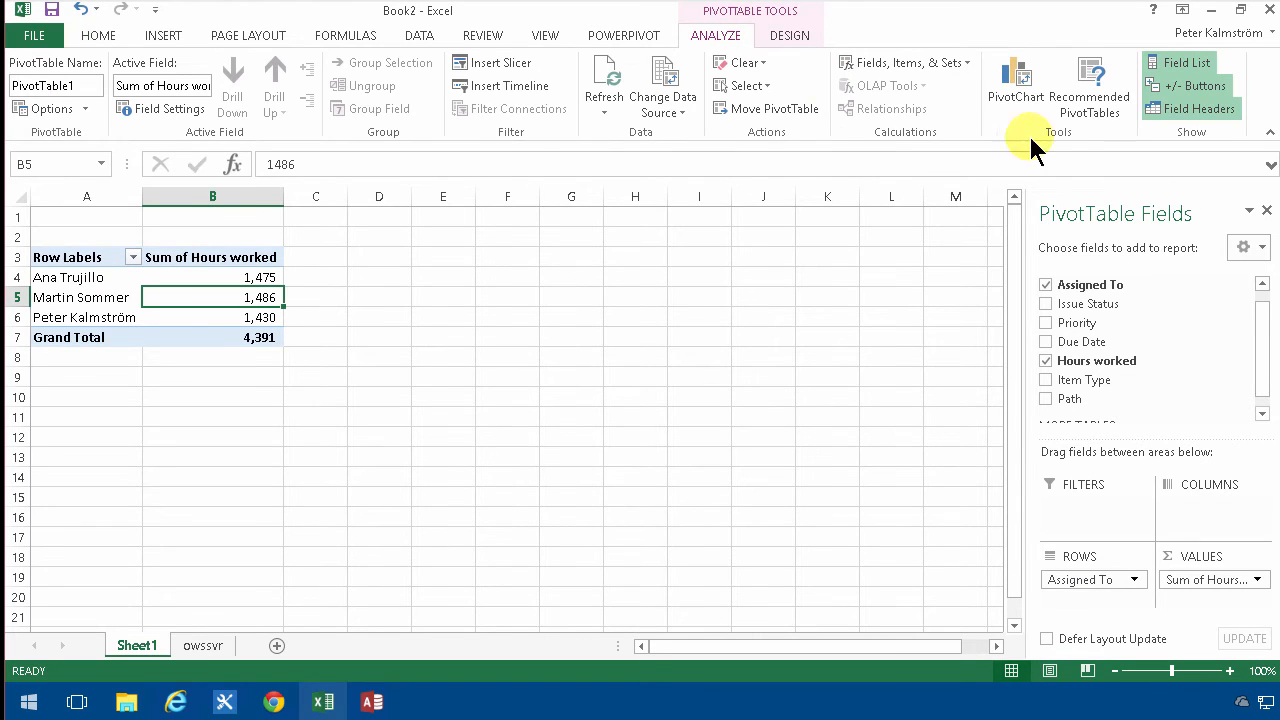
{"action": "left_click", "coordinate": [1016, 84]}
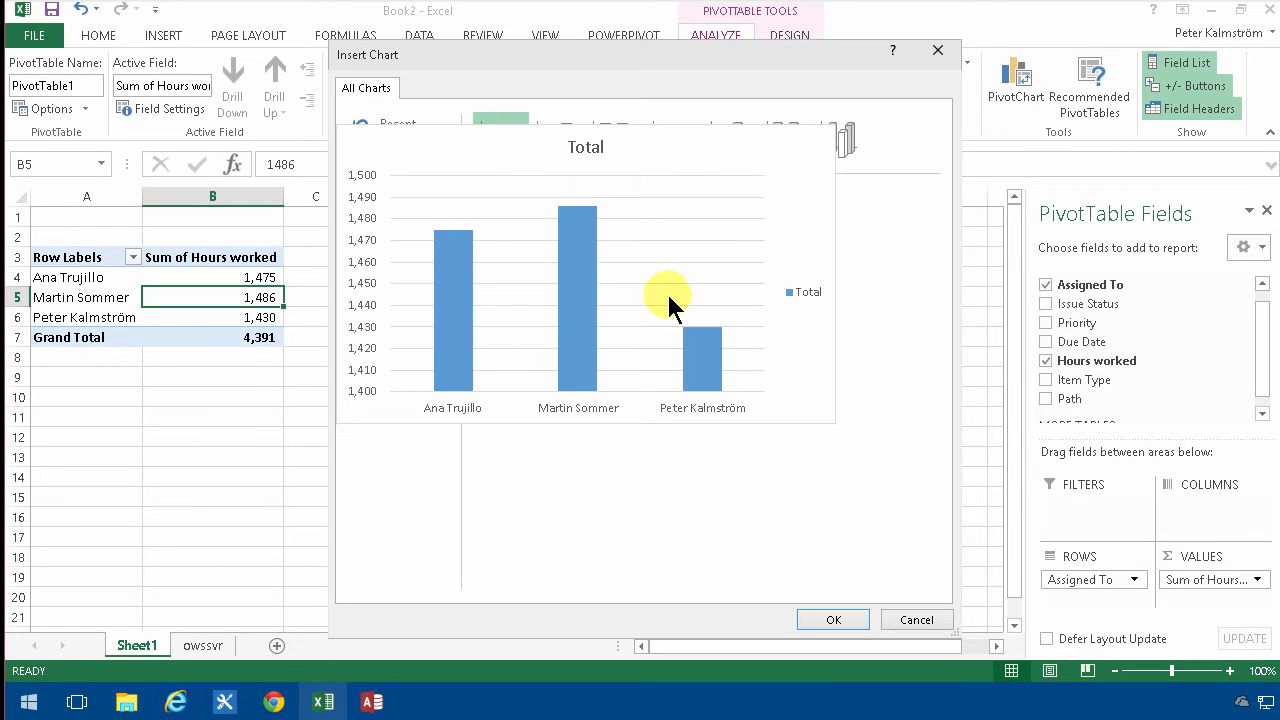
{"action": "left_click", "coordinate": [400, 172]}
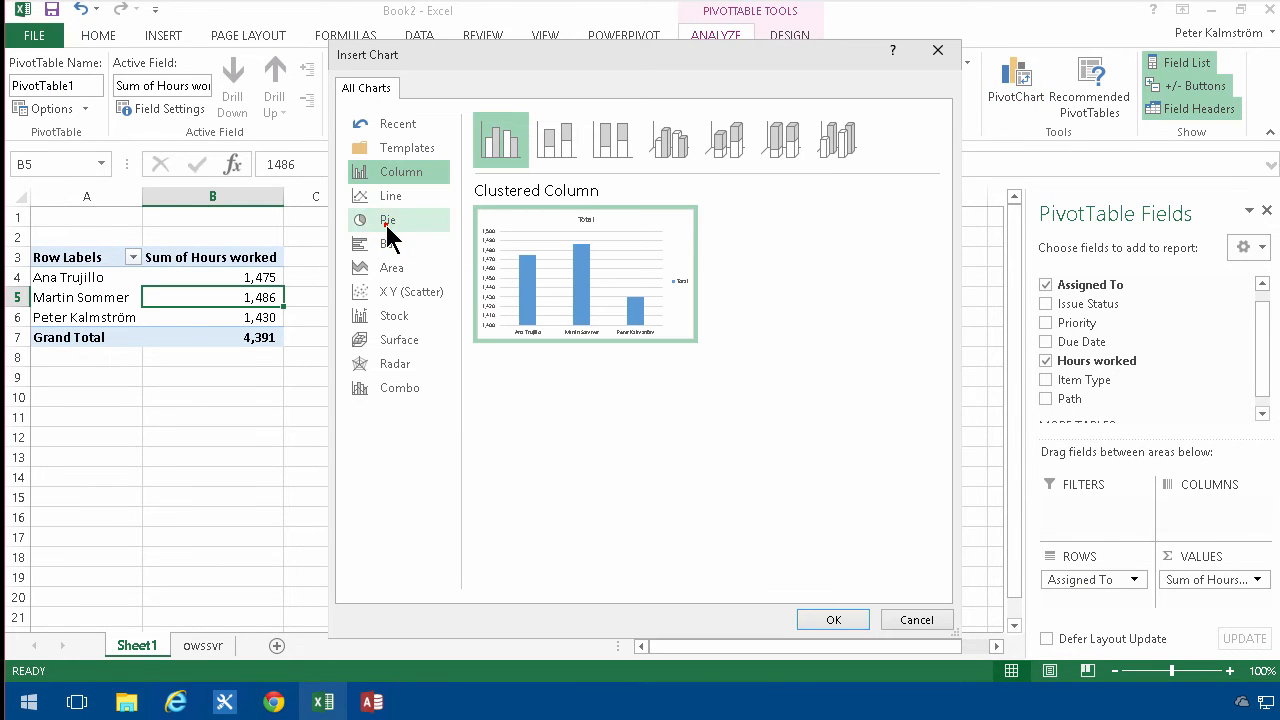
{"action": "left_click", "coordinate": [388, 220]}
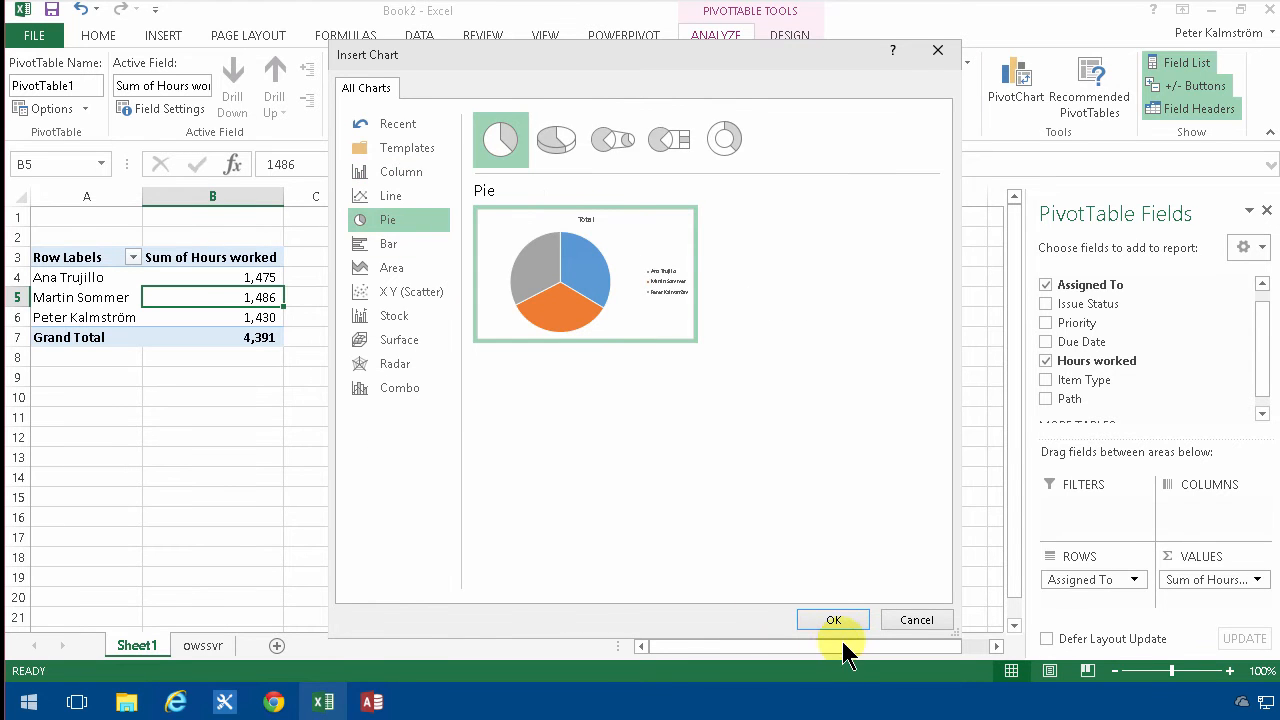
{"action": "left_click", "coordinate": [832, 620]}
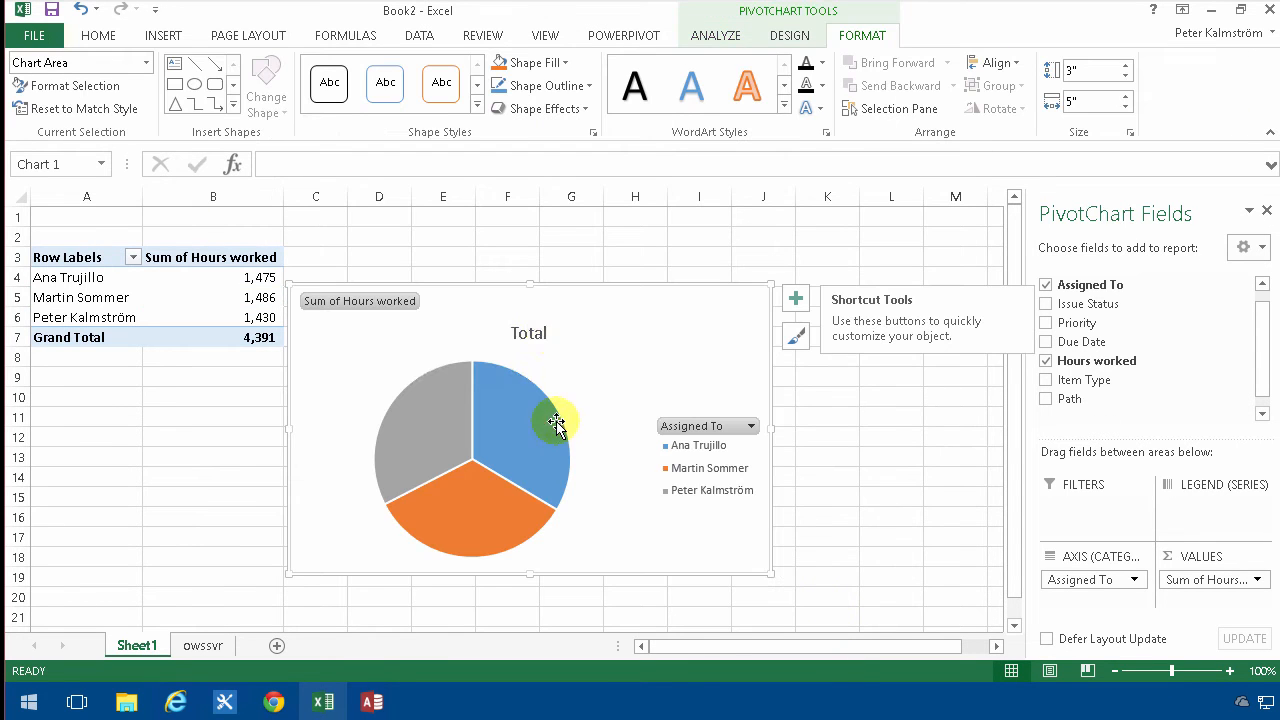
Enlarge the pie chart and apply a style with assignee name and percentage labels (34%, 34%, 32%)
{"action": "left_click", "coordinate": [528, 332]}
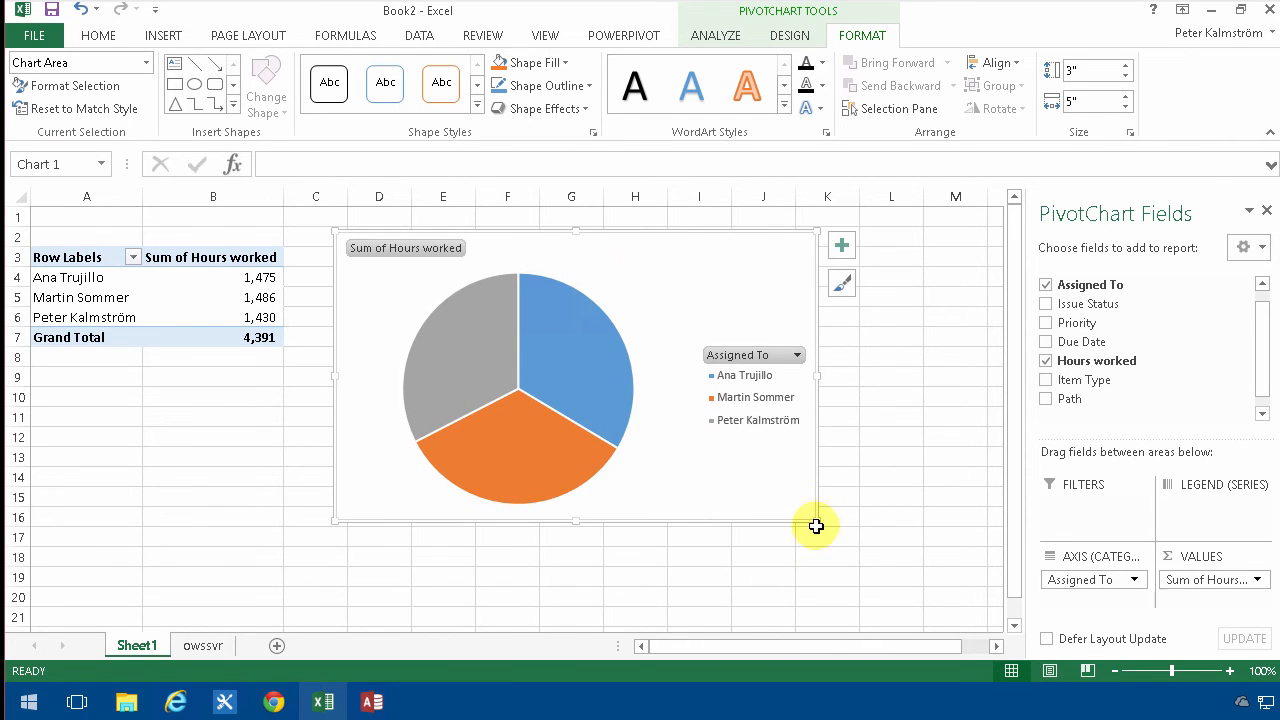
{"action": "left_click_drag", "start_coordinate": [816, 524], "coordinate": [908, 620]}
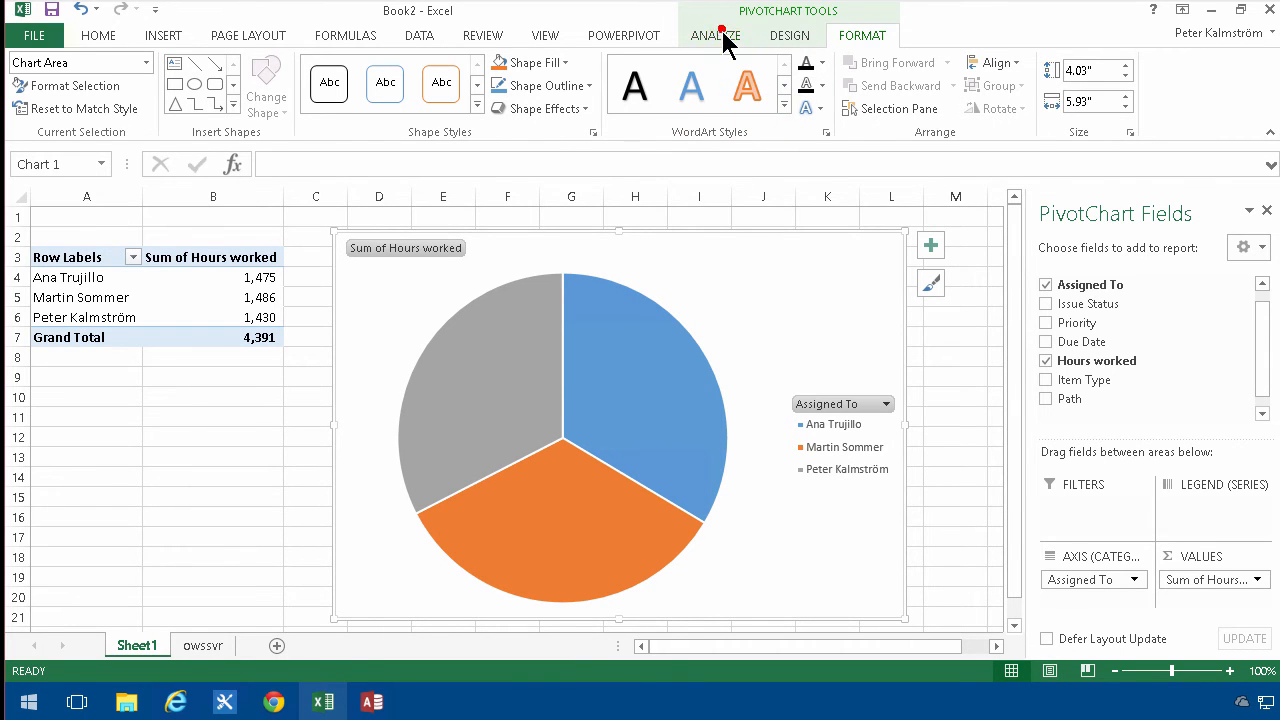
{"action": "left_click", "coordinate": [788, 36]}
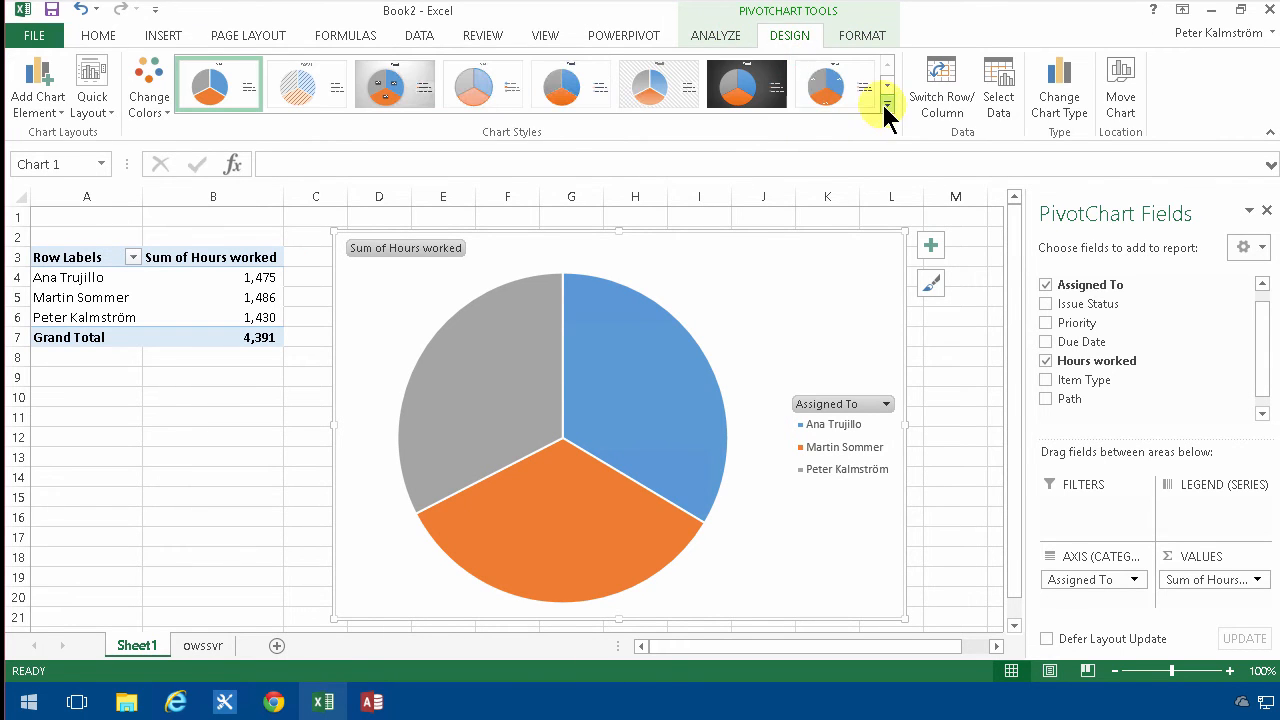
{"action": "left_click", "coordinate": [888, 108]}
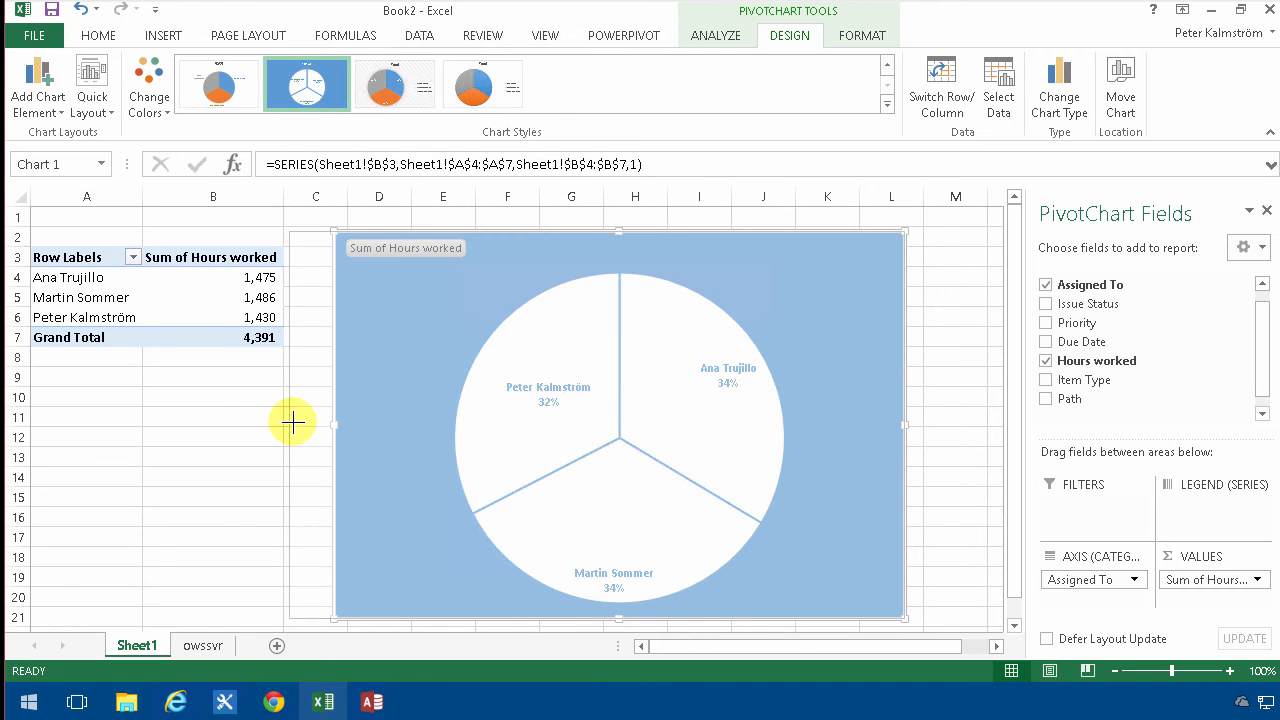
{"action": "left_click", "coordinate": [212, 396]}
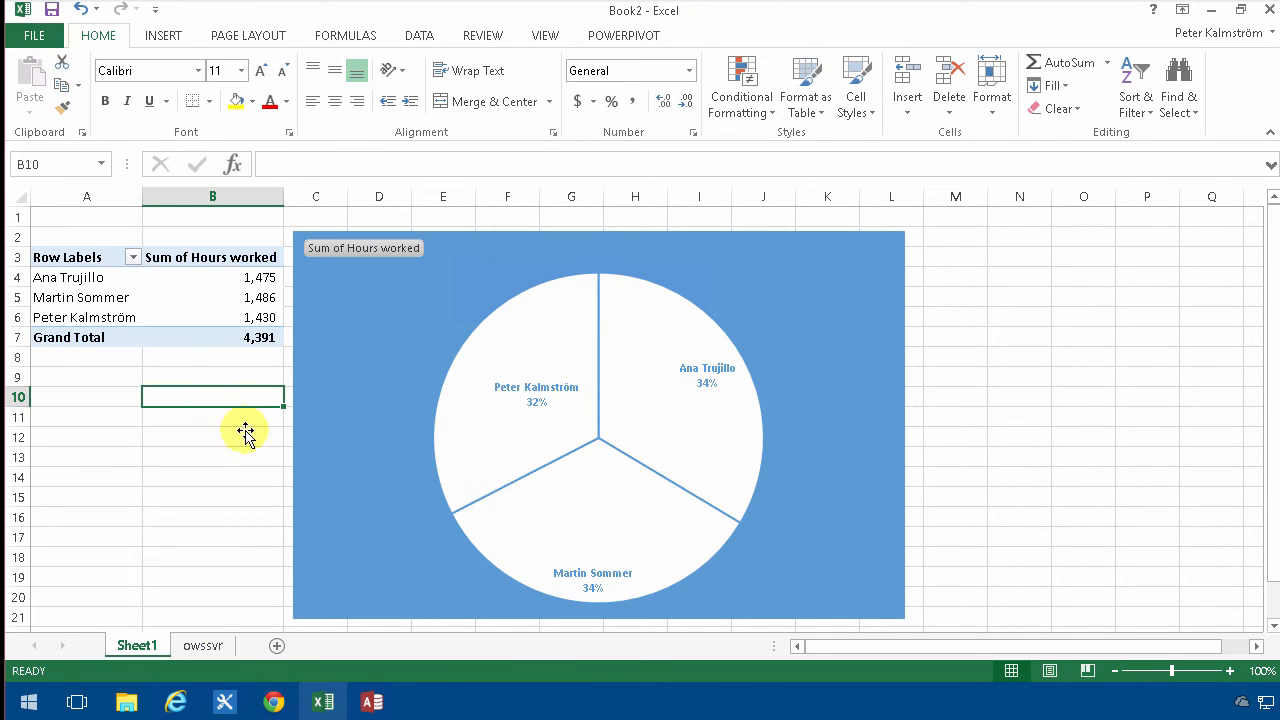
Switch from the workbook to the SharePoint IT Tickets list in the browser
{"action": "left_click", "coordinate": [168, 700]}
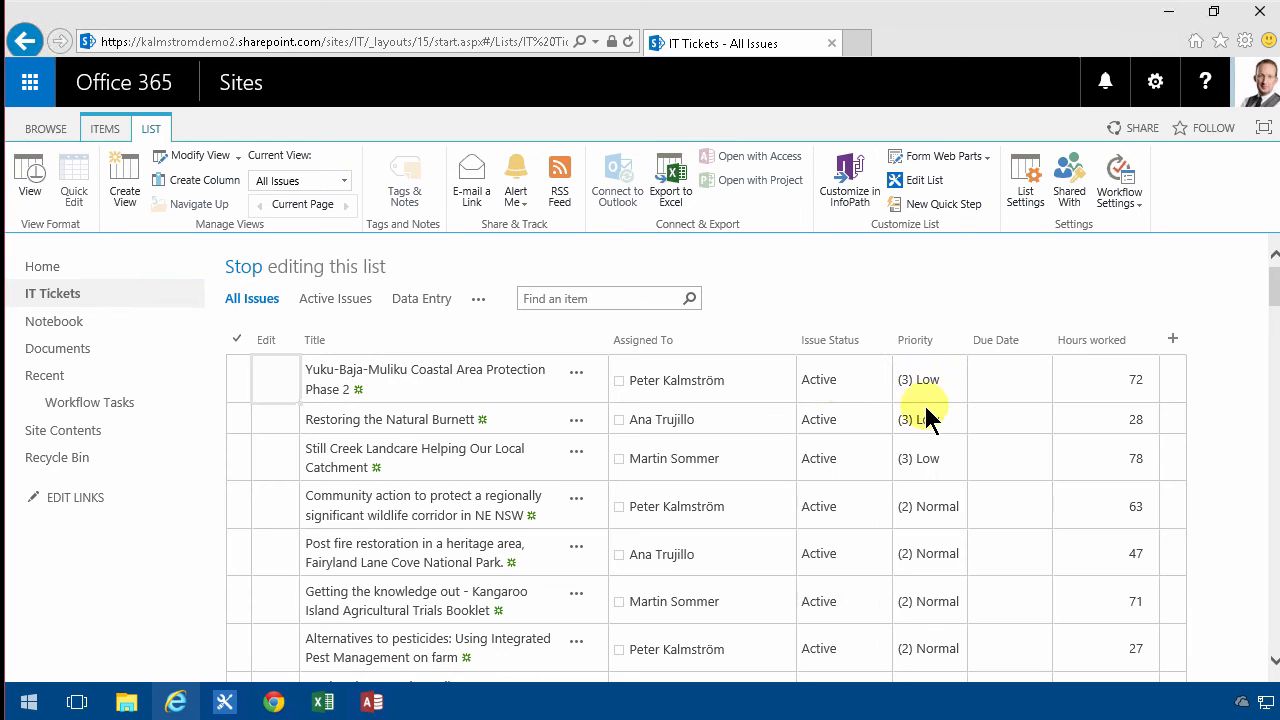
Filter Assigned To to Ana Trujillo and reassign 'Restoring the Natural Burnett' to Peter Kalmström
{"action": "left_click", "coordinate": [784, 340]}
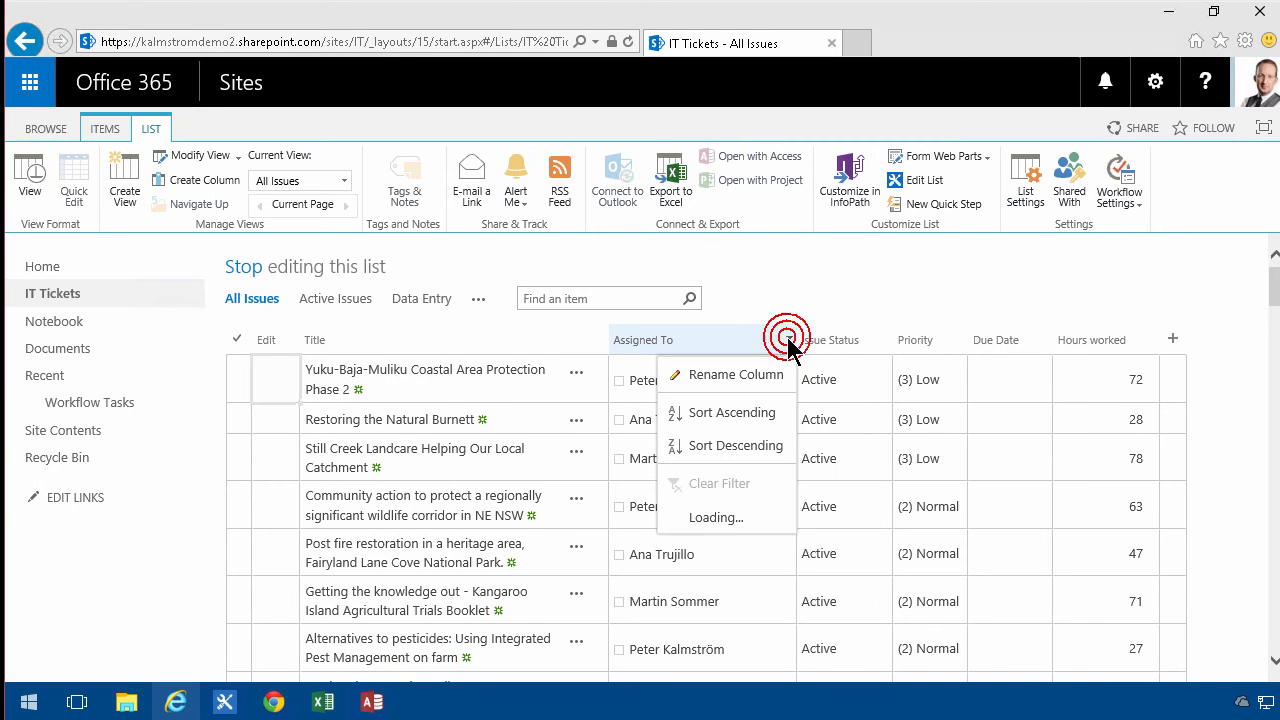
{"action": "left_click", "coordinate": [718, 482]}
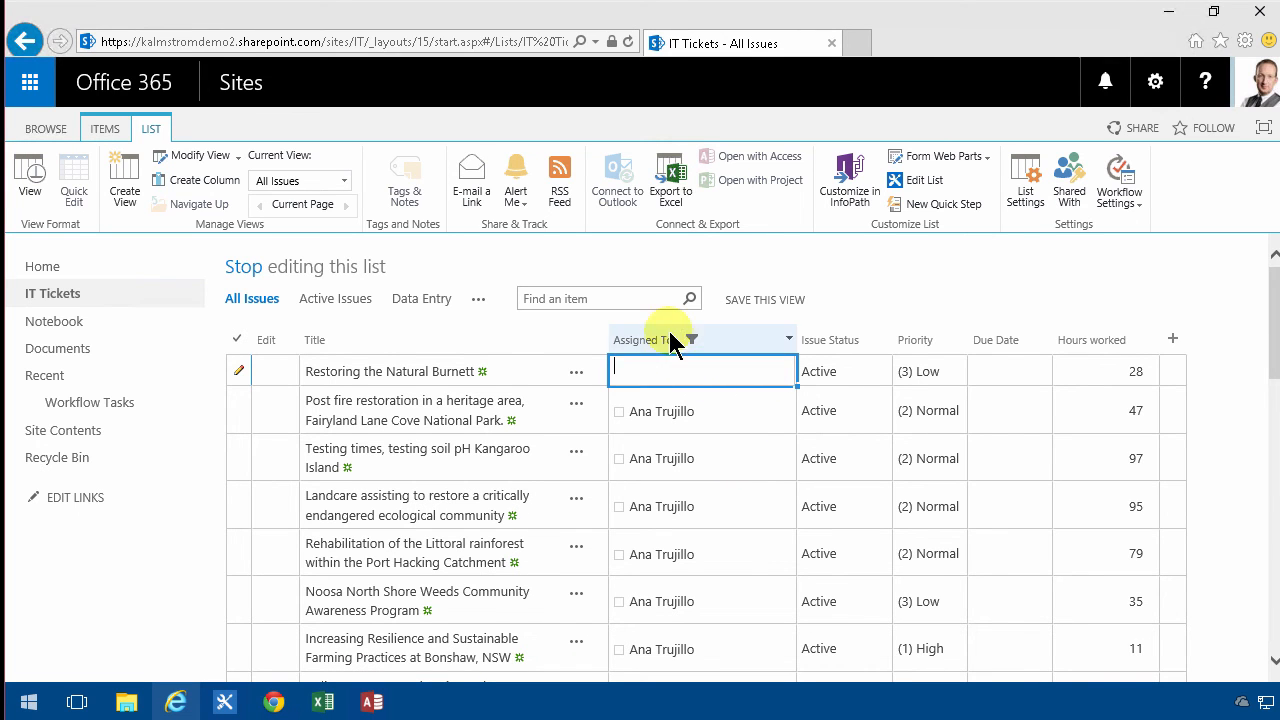
{"action": "type", "text": "Peter"}
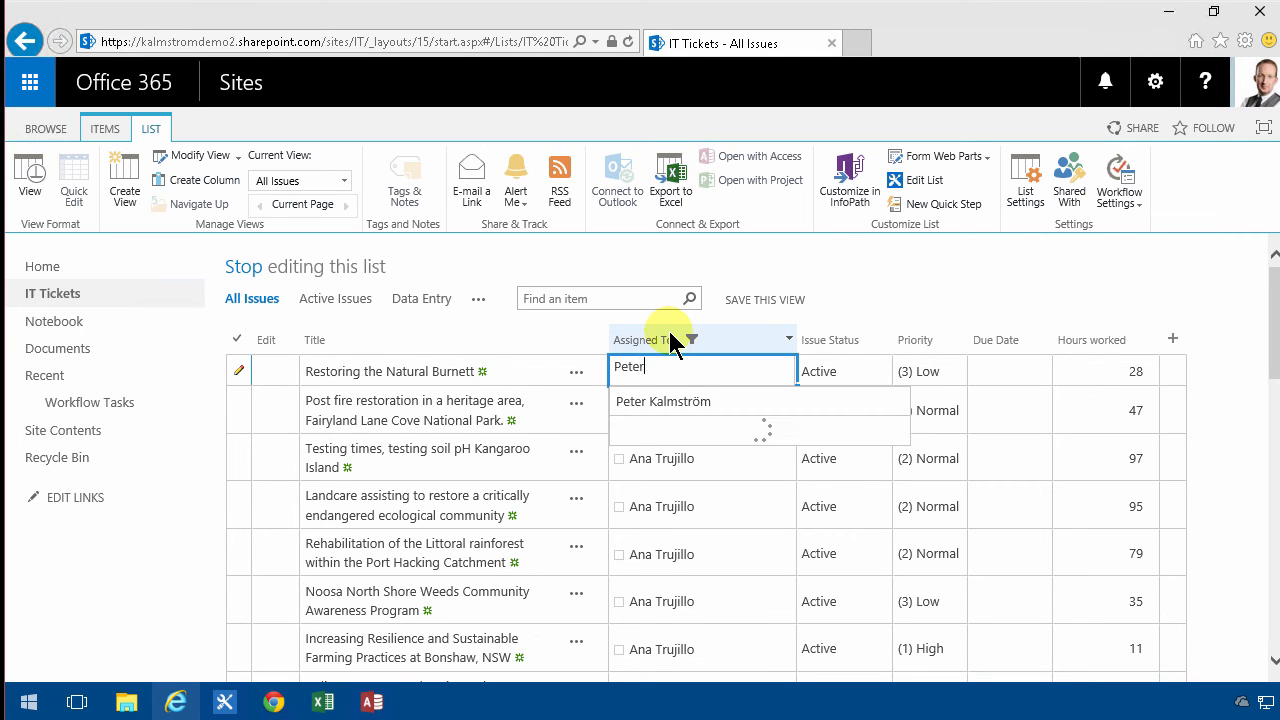
{"action": "left_click", "coordinate": [664, 400]}
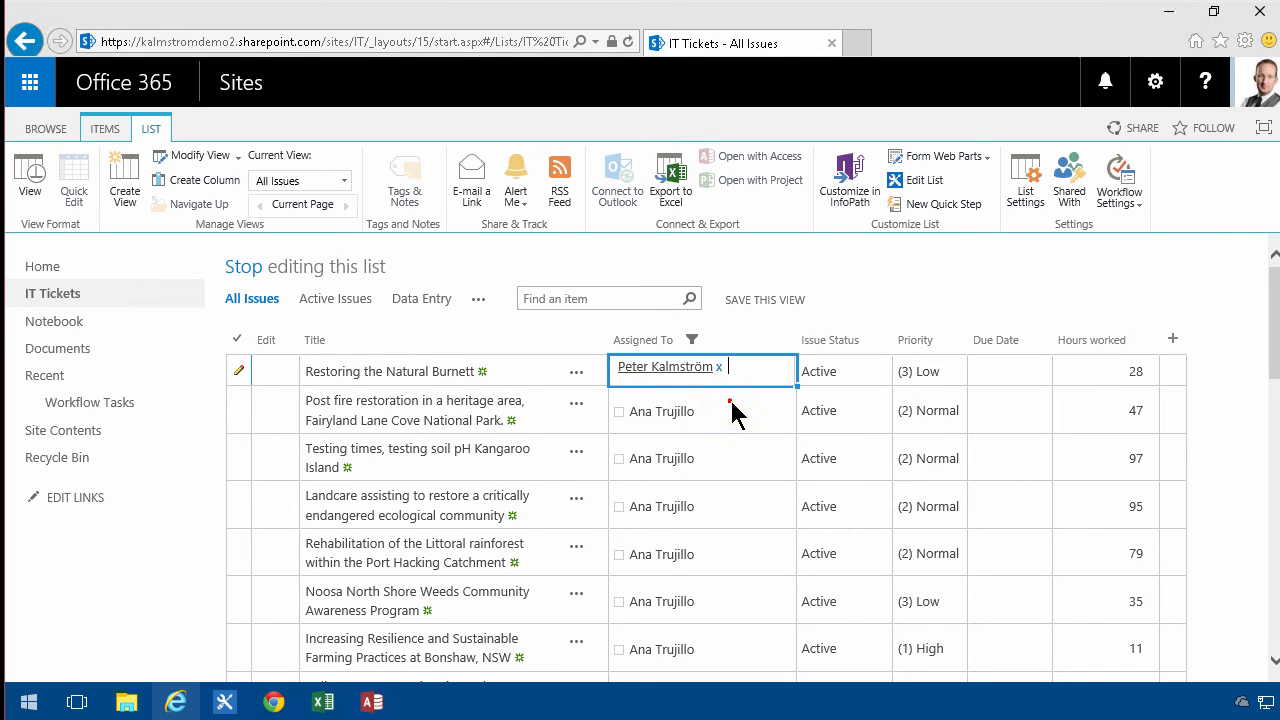
{"action": "left_click", "coordinate": [796, 384]}
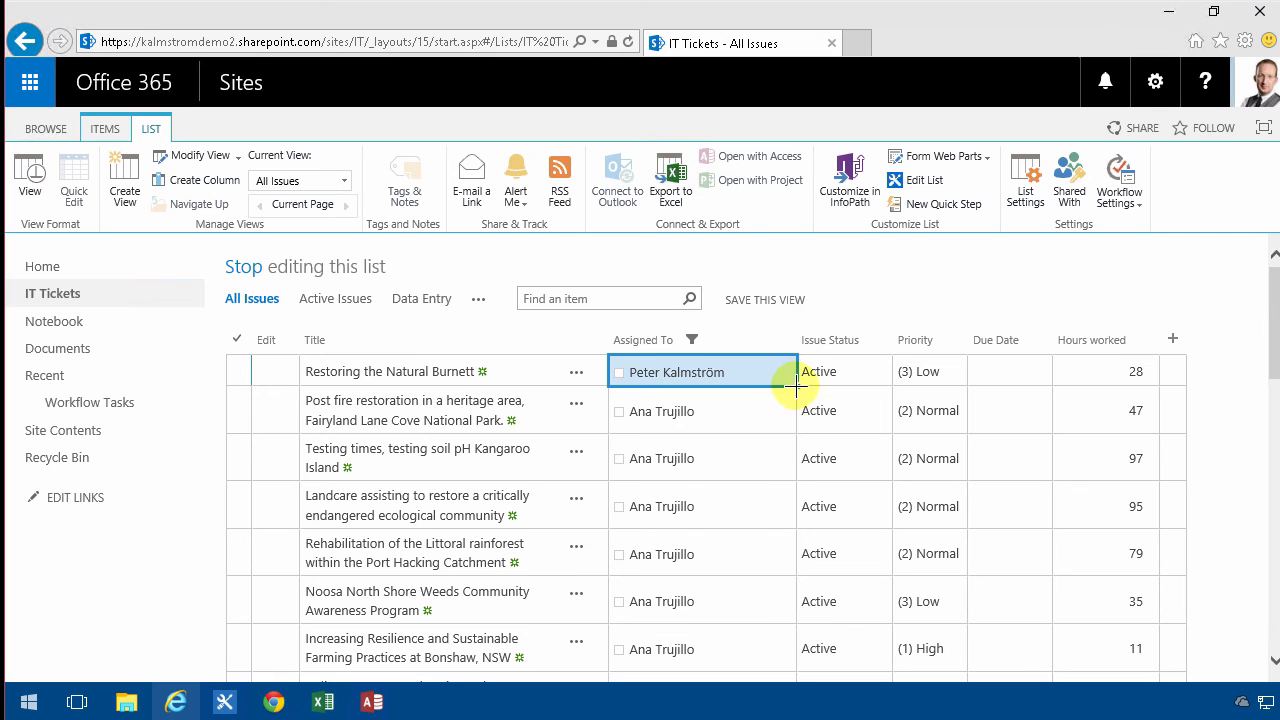
{"action": "scroll", "scroll_direction": "down", "scroll_amount": 3}
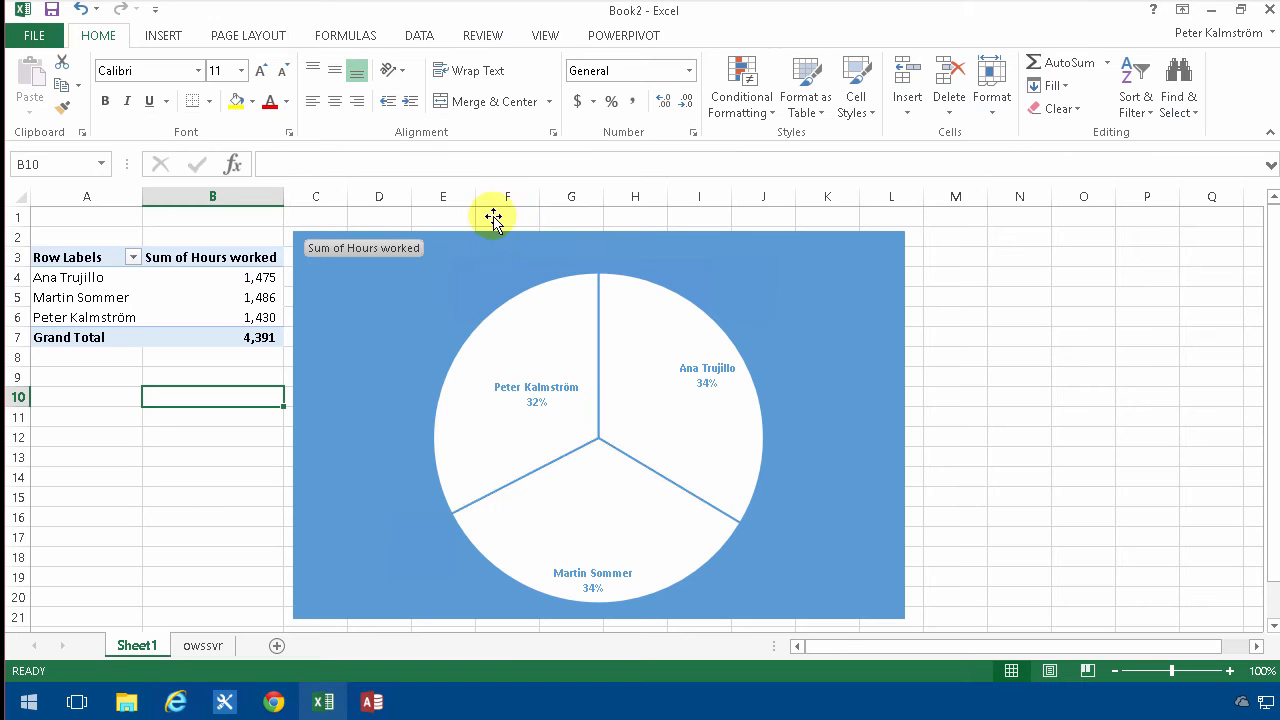
{"action": "mouse_move", "coordinate": [688, 156]}
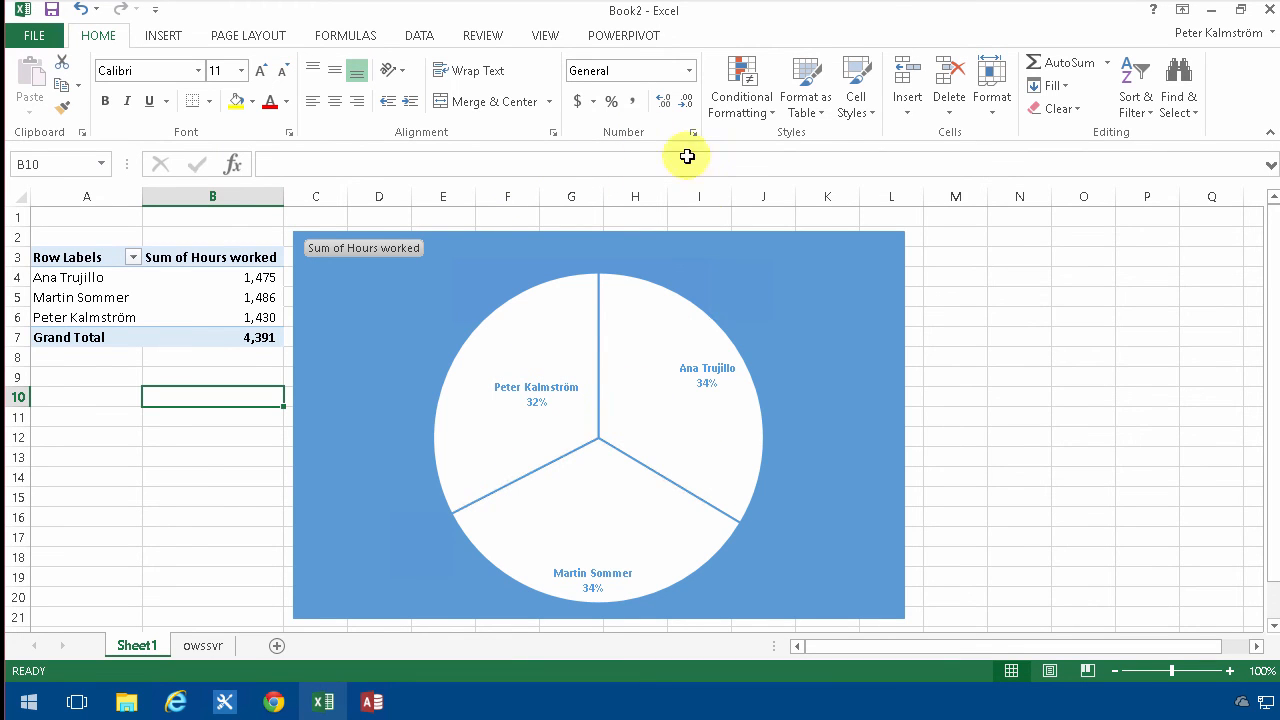
Refresh the pie PivotChart so Peter Kalmström shows 49% and Ana Trujillo 17%
{"action": "left_click", "coordinate": [598, 424]}
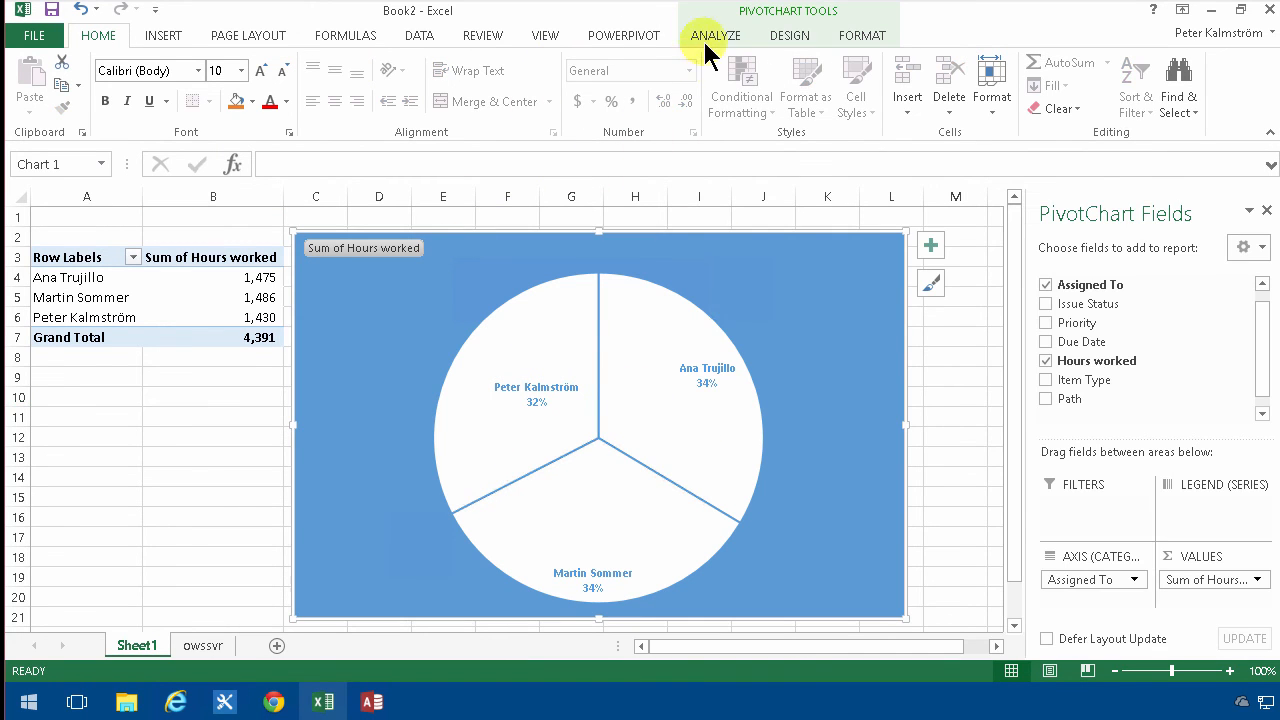
{"action": "left_click", "coordinate": [716, 36]}
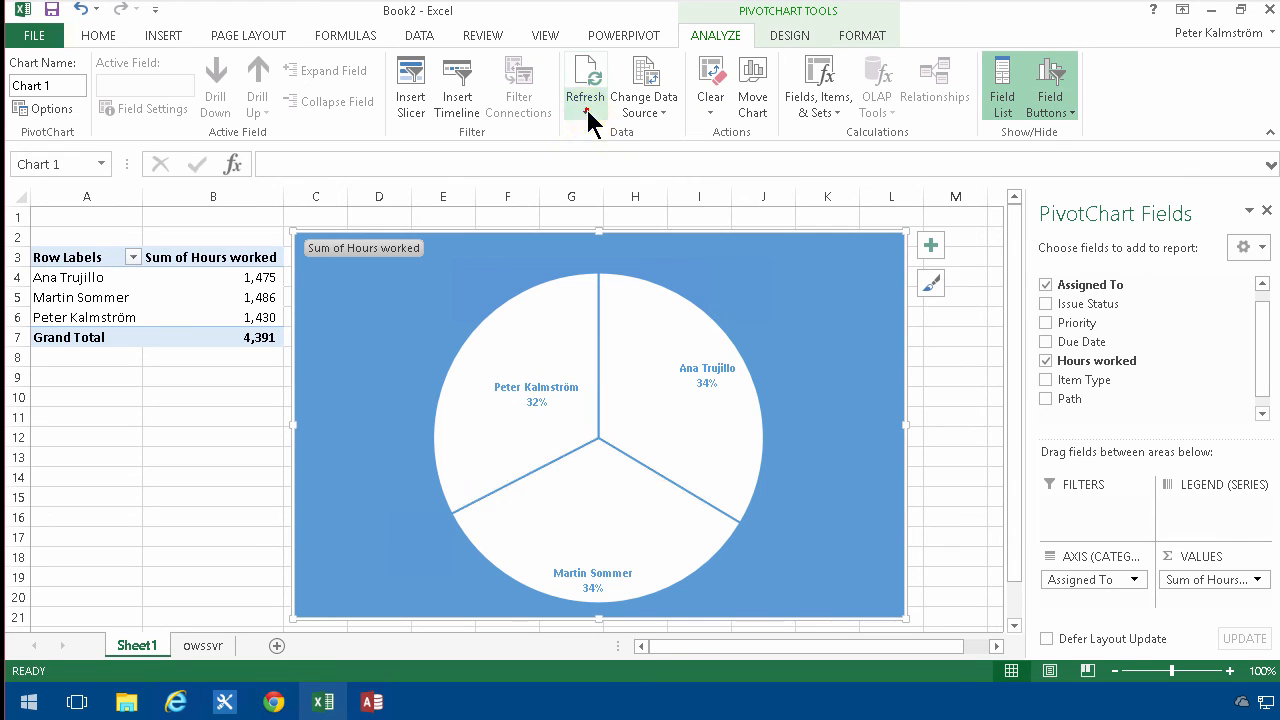
{"action": "left_click", "coordinate": [584, 80]}
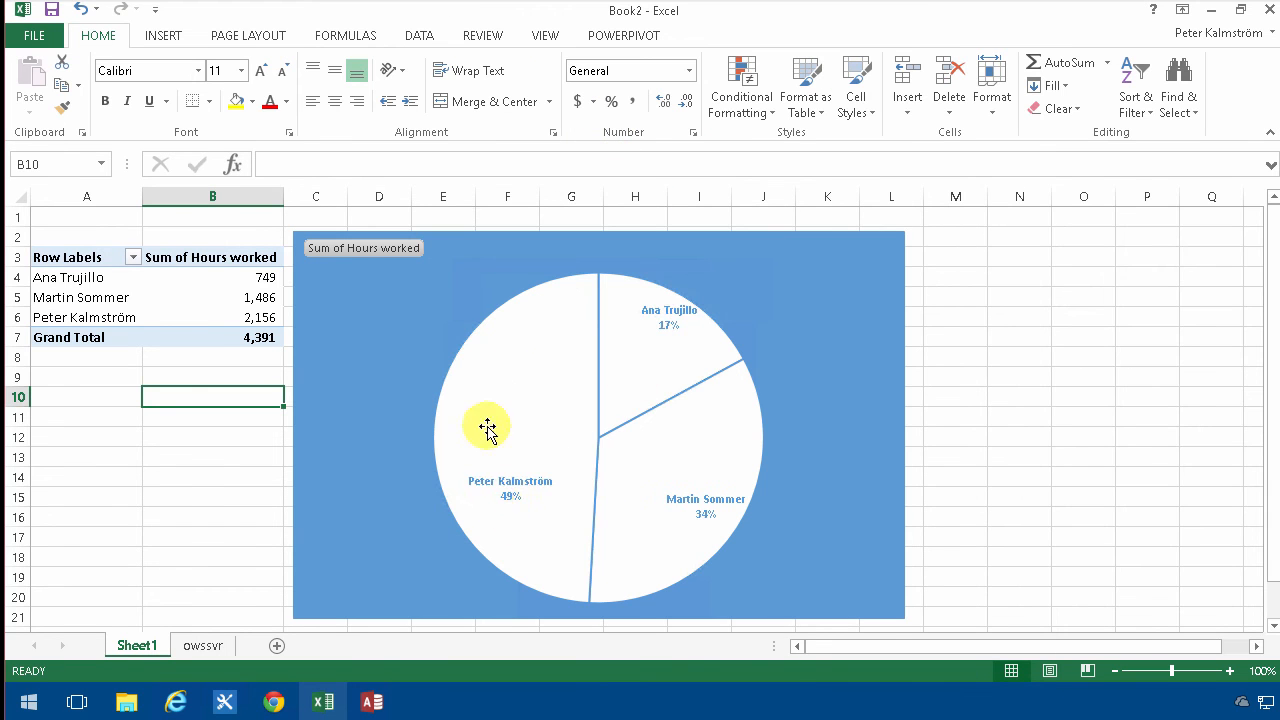
{"action": "mouse_move", "coordinate": [680, 352]}
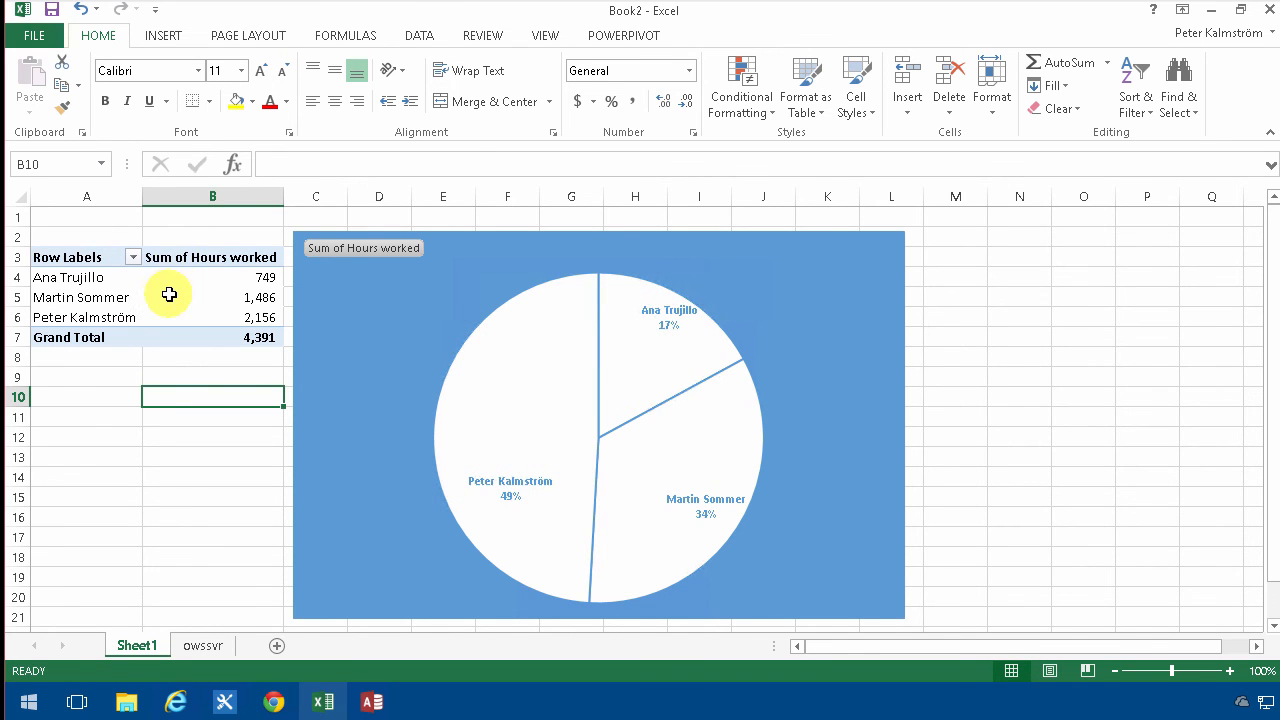
{"action": "left_click", "coordinate": [212, 296]}
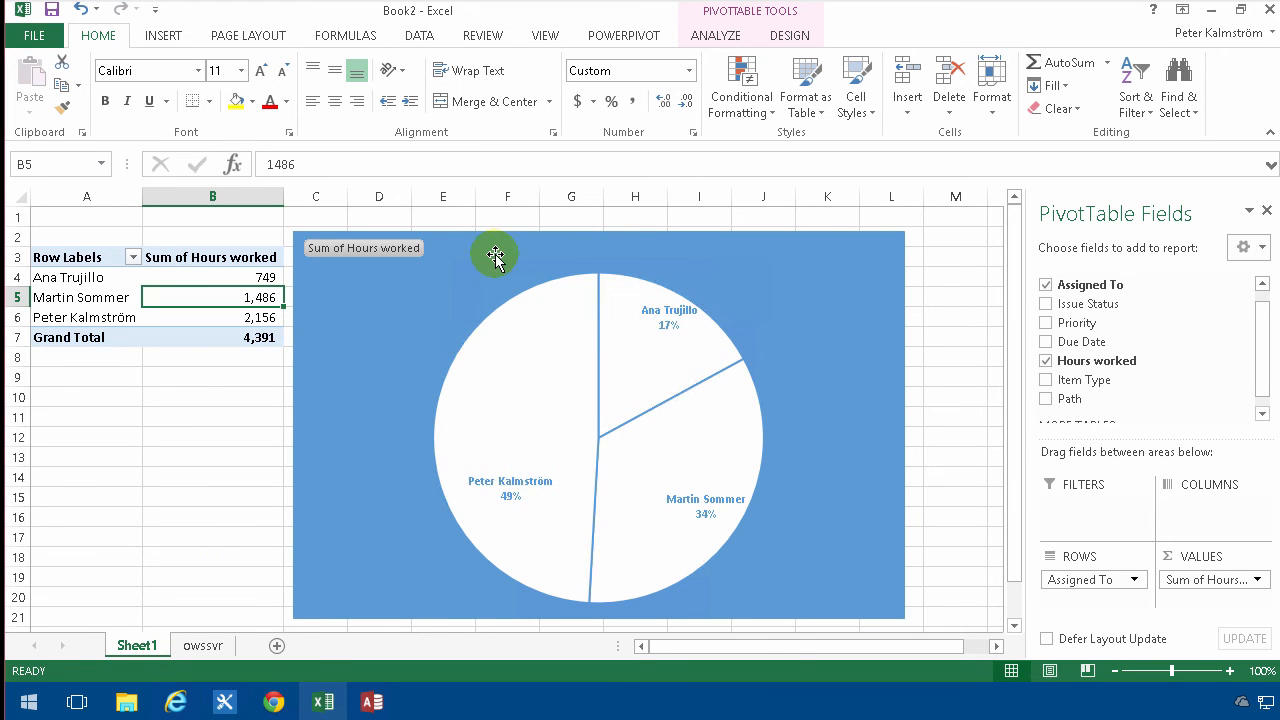
{"action": "mouse_move", "coordinate": [496, 252]}
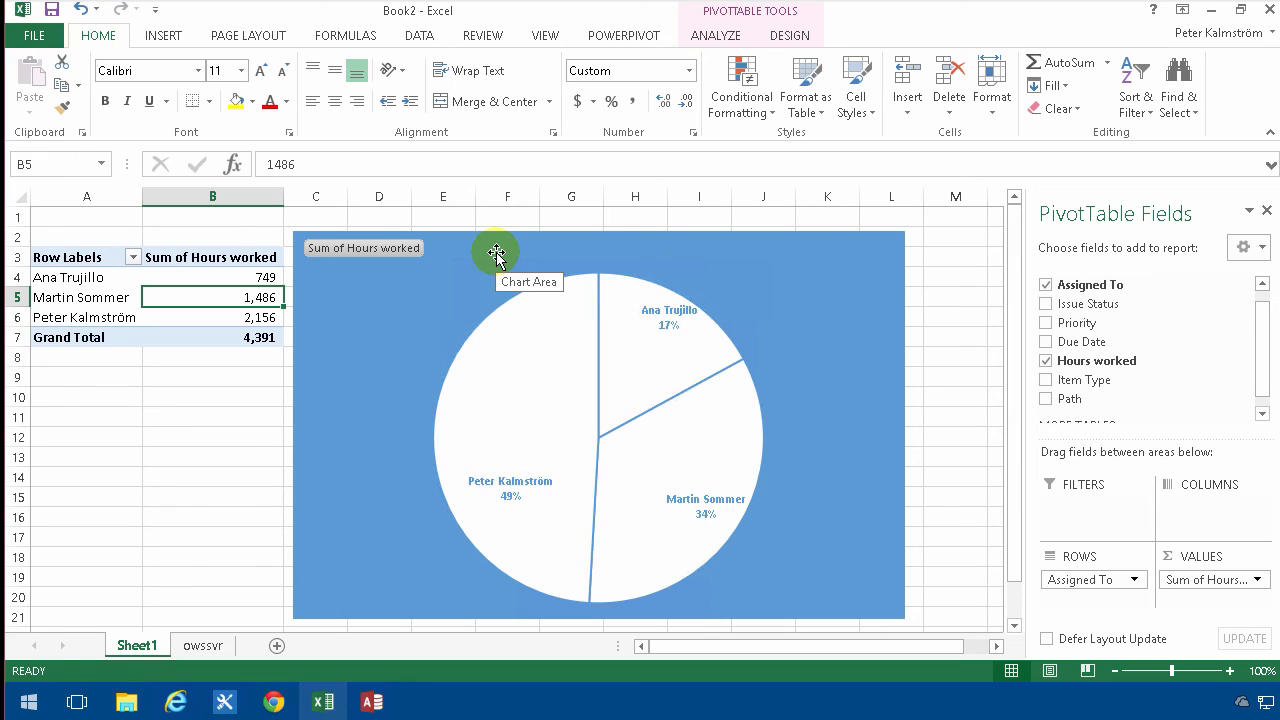
{"action": "mouse_move", "coordinate": [428, 338]}
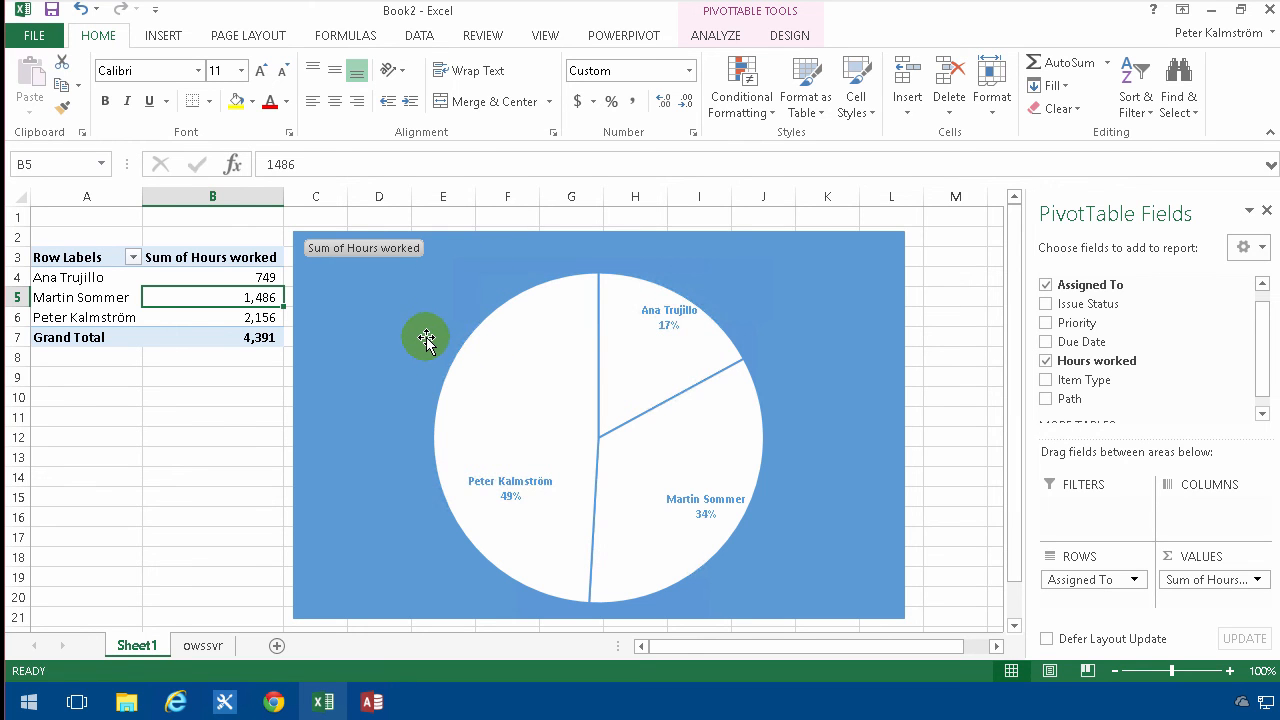
{"action": "mouse_move", "coordinate": [420, 336]}
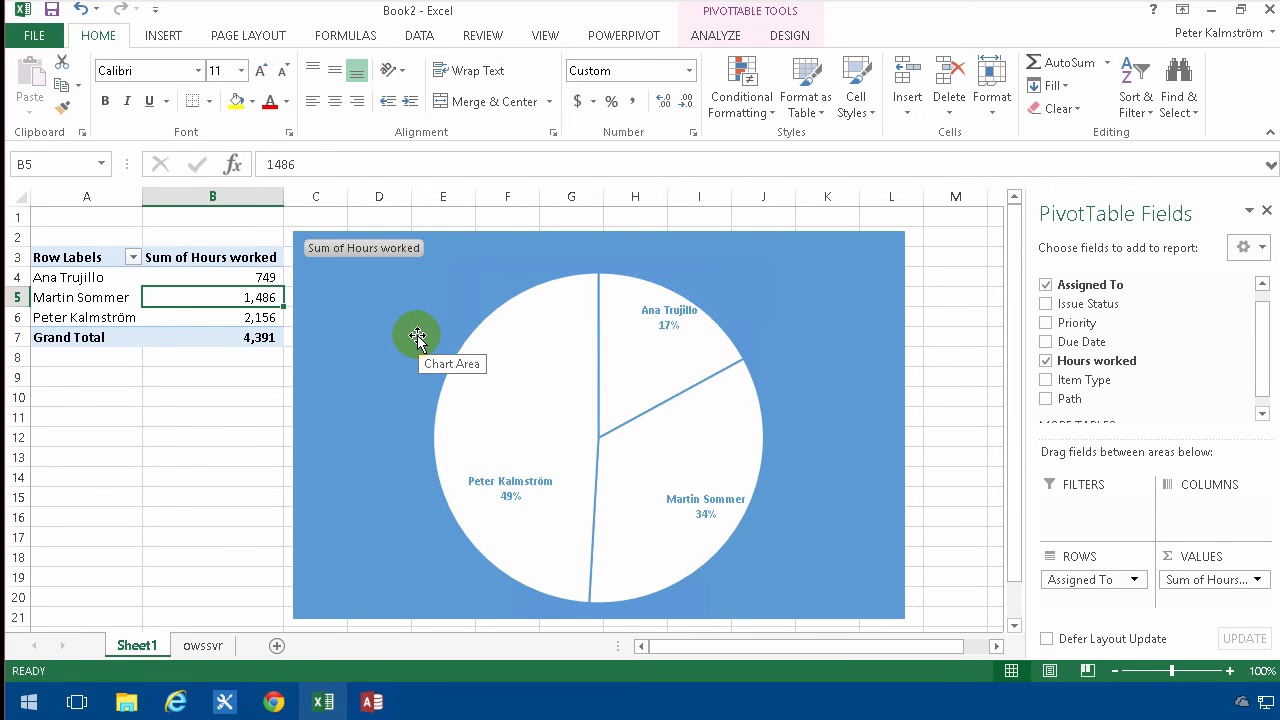